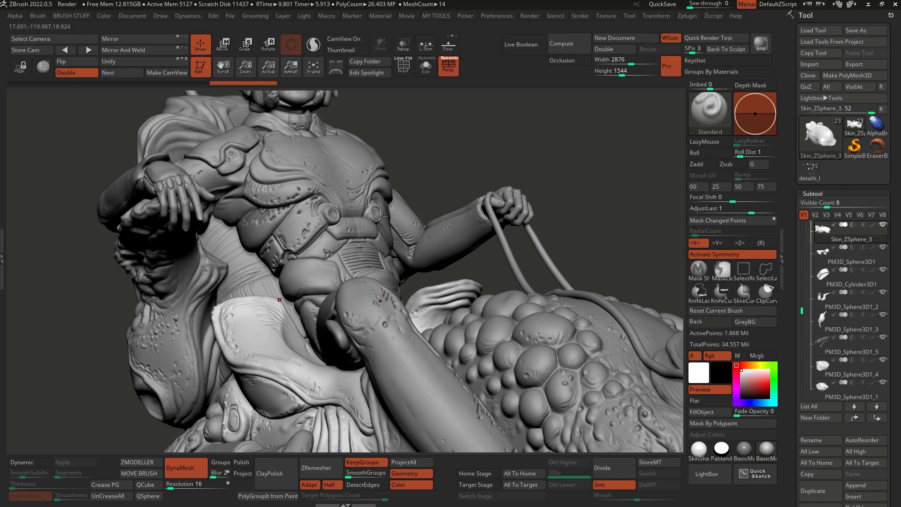
pyautogui.moveTo(465, 219)
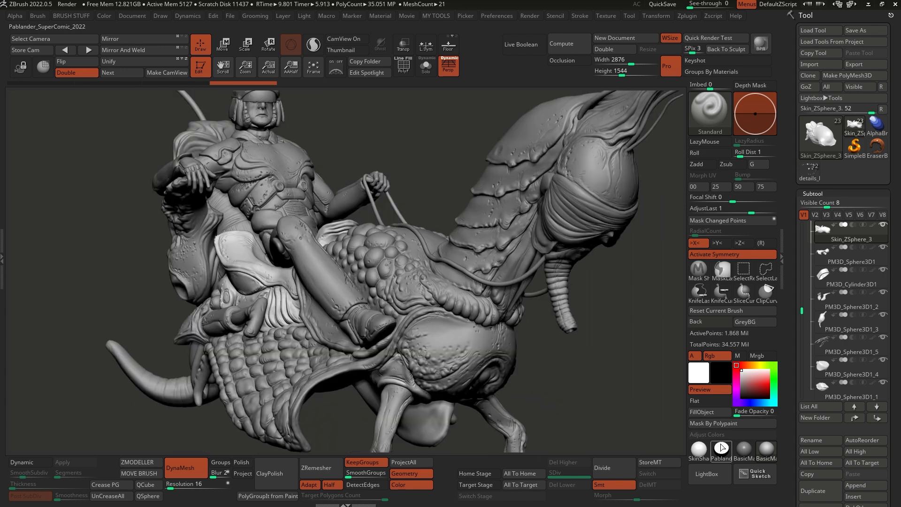
pyautogui.moveTo(721, 449)
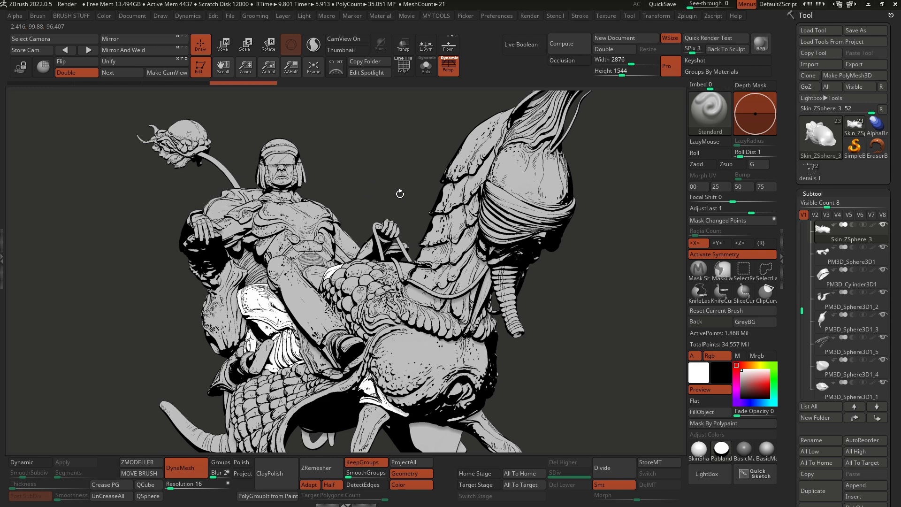
pyautogui.moveTo(273, 273)
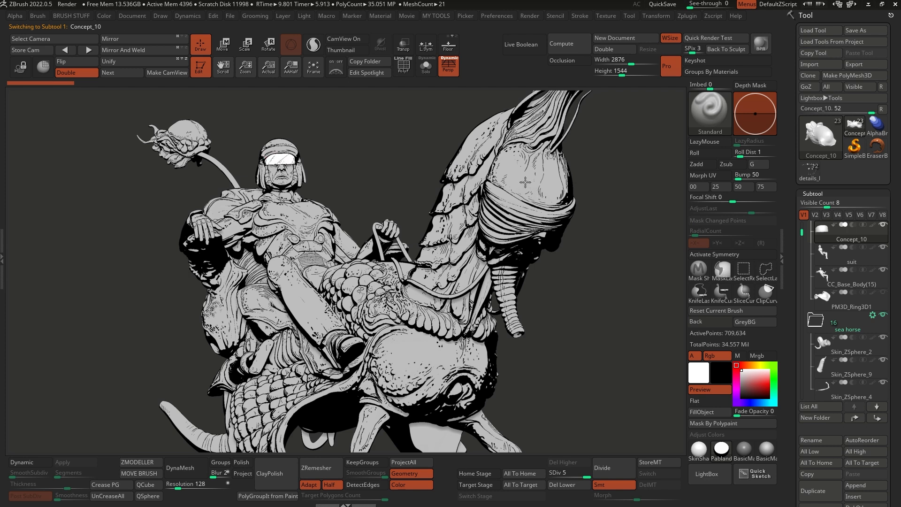
# Enable Colorize so the blue rider, orange saddle and pink creature show through the comic material
pyautogui.click(852, 396)
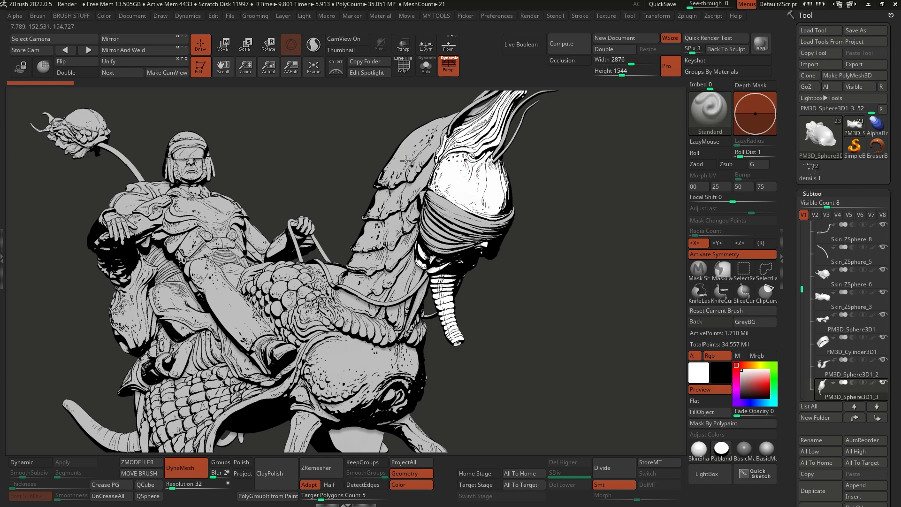
pyautogui.click(850, 233)
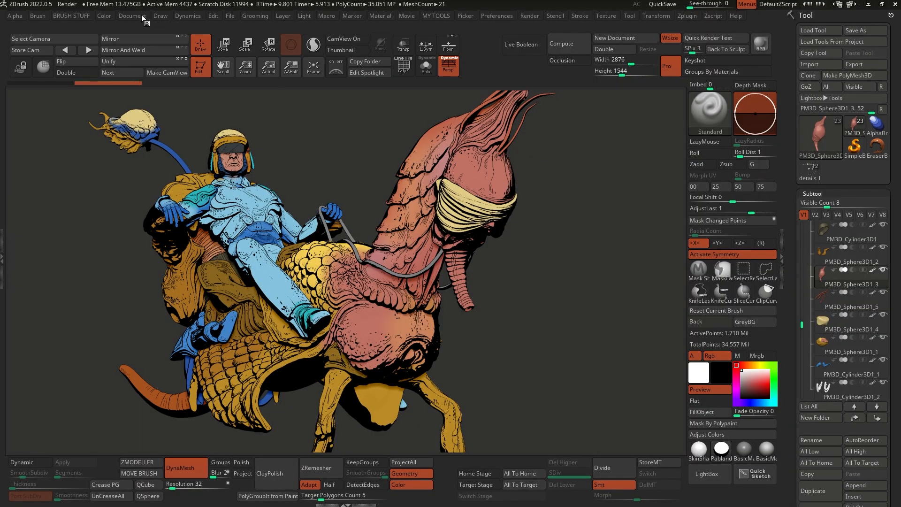
# Pick a teal main colour and set it as the document Back colour
pyautogui.click(105, 16)
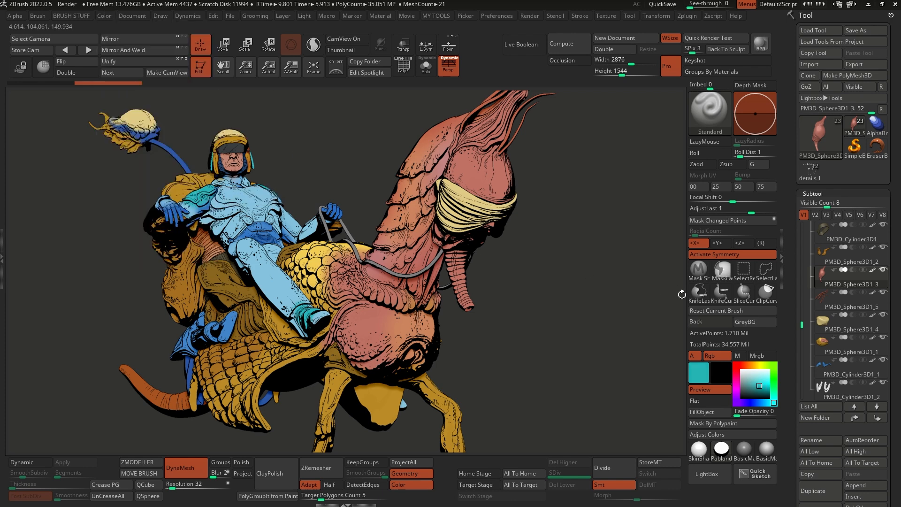
pyautogui.moveTo(128, 21)
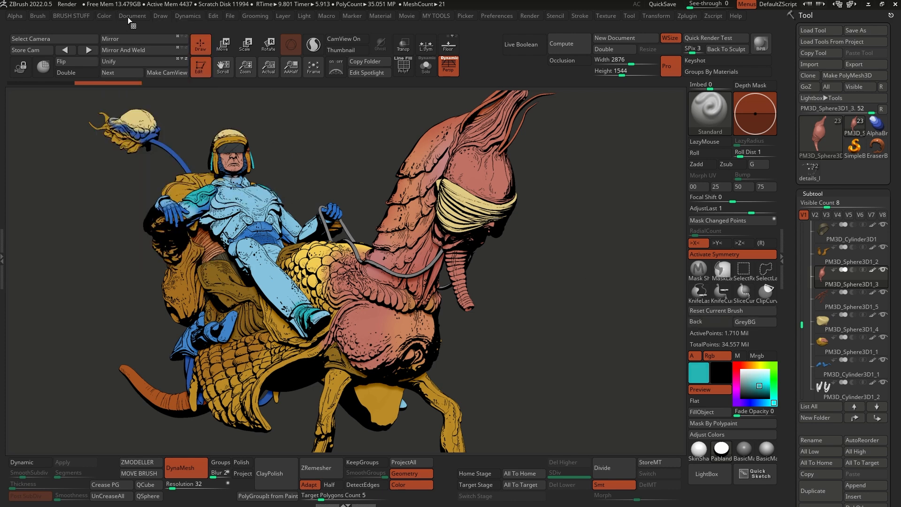
pyautogui.click(133, 16)
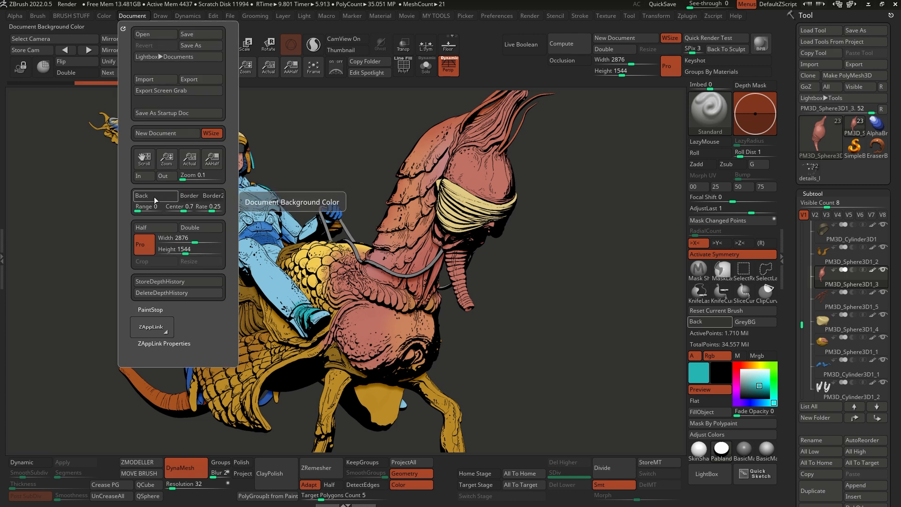
pyautogui.click(142, 195)
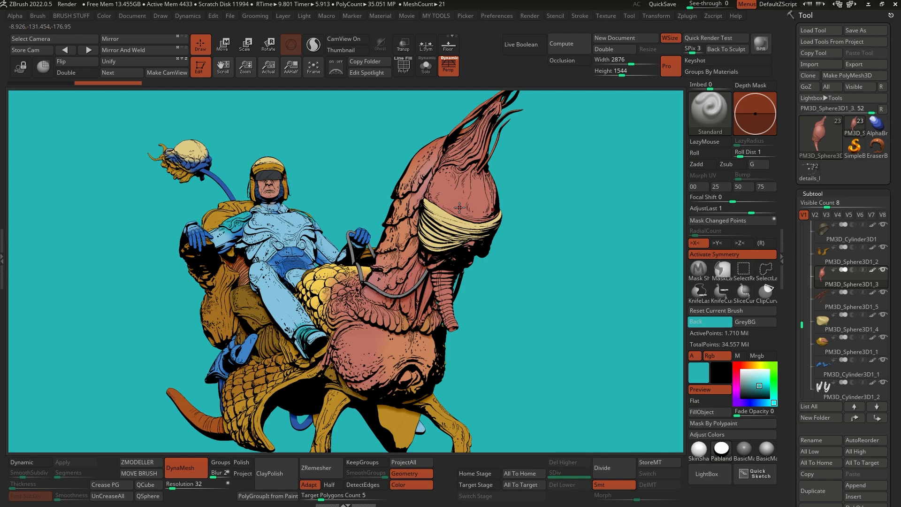
pyautogui.moveTo(260, 271)
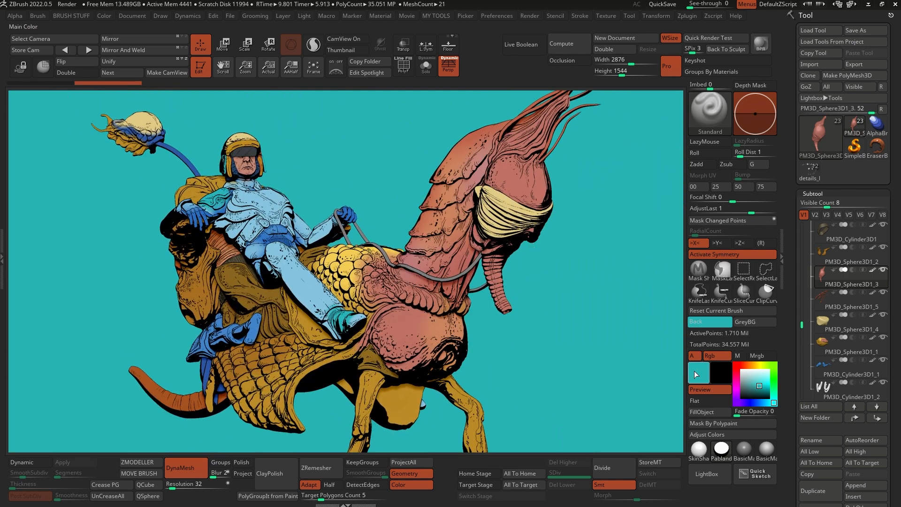
pyautogui.moveTo(538, 274)
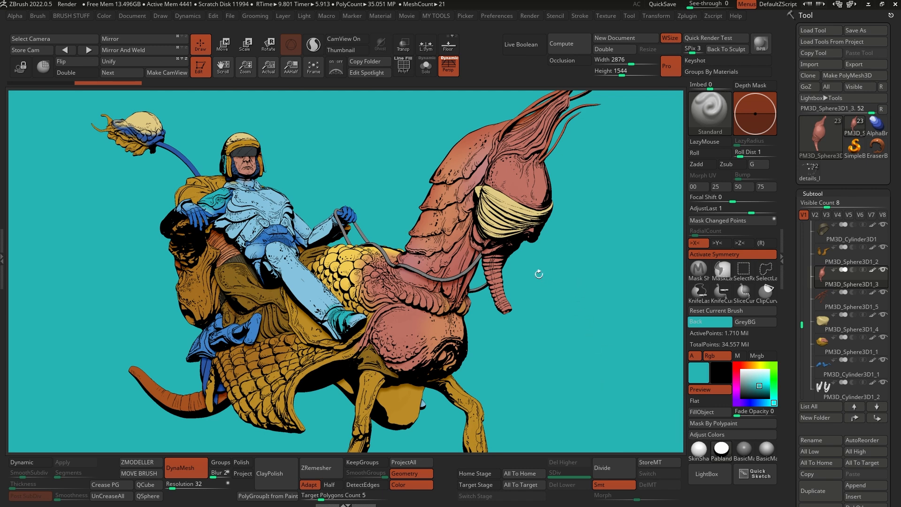
pyautogui.moveTo(573, 263)
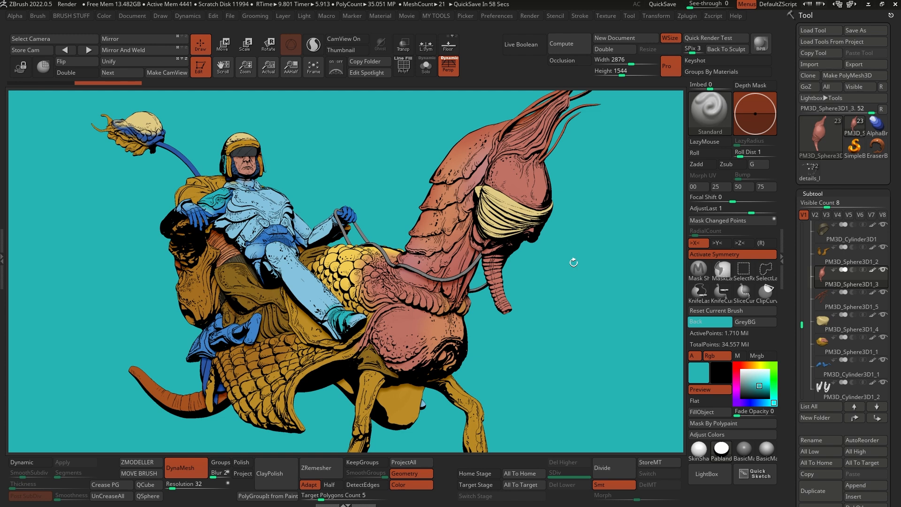
pyautogui.moveTo(556, 241)
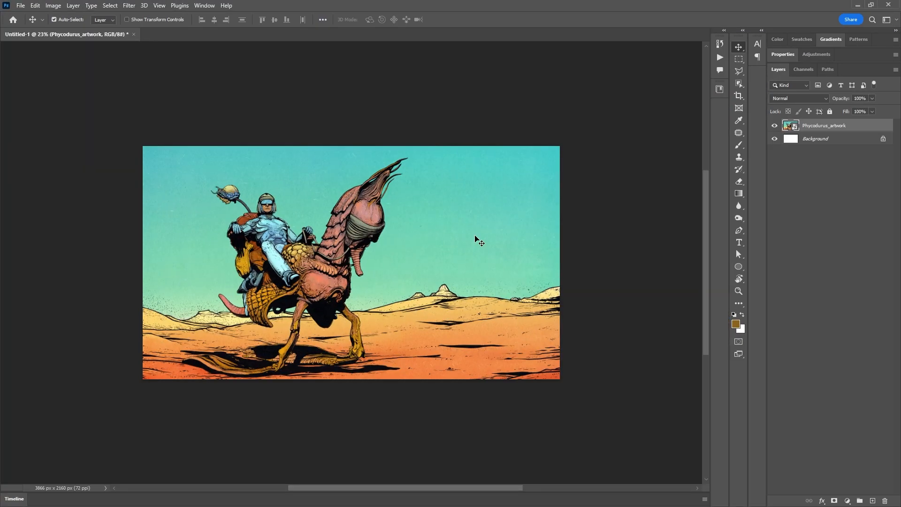
# Paste the ZBrush capture as new layers above the Phycodurus_artwork layer for comparison
pyautogui.click(738, 241)
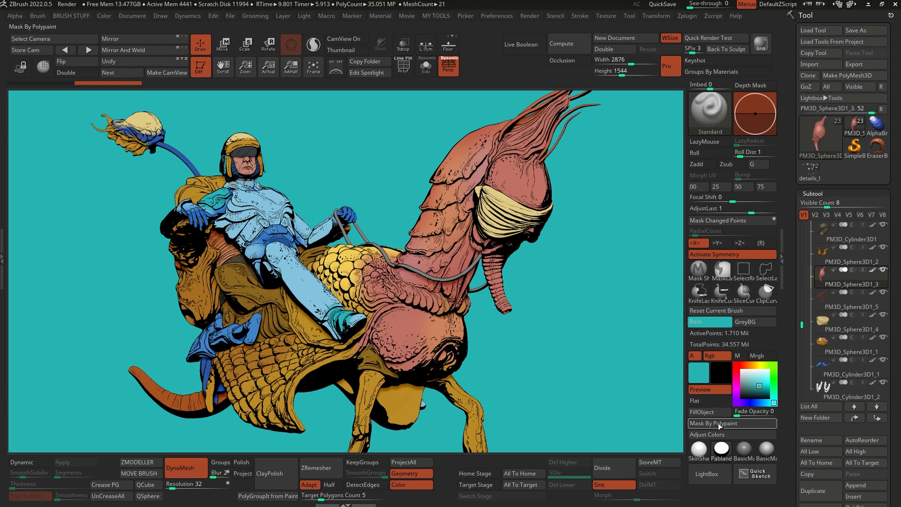
pyautogui.click(710, 401)
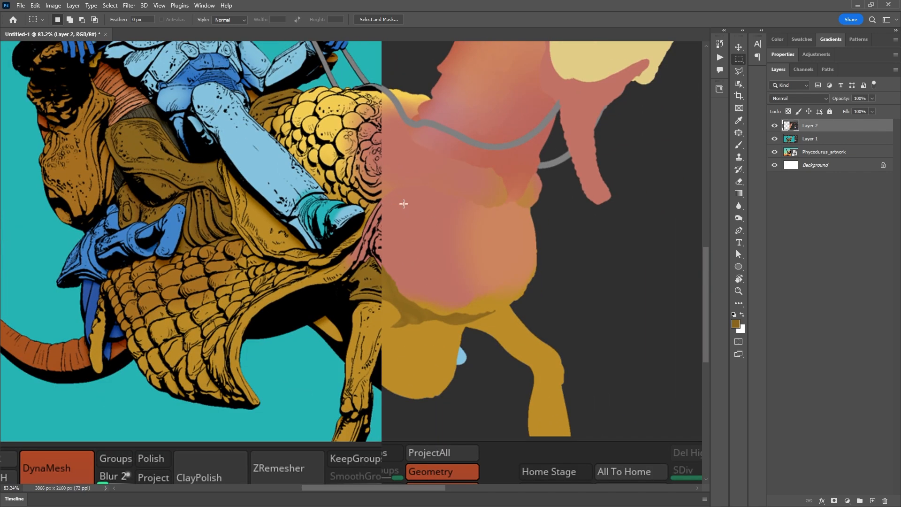
pyautogui.moveTo(380, 145)
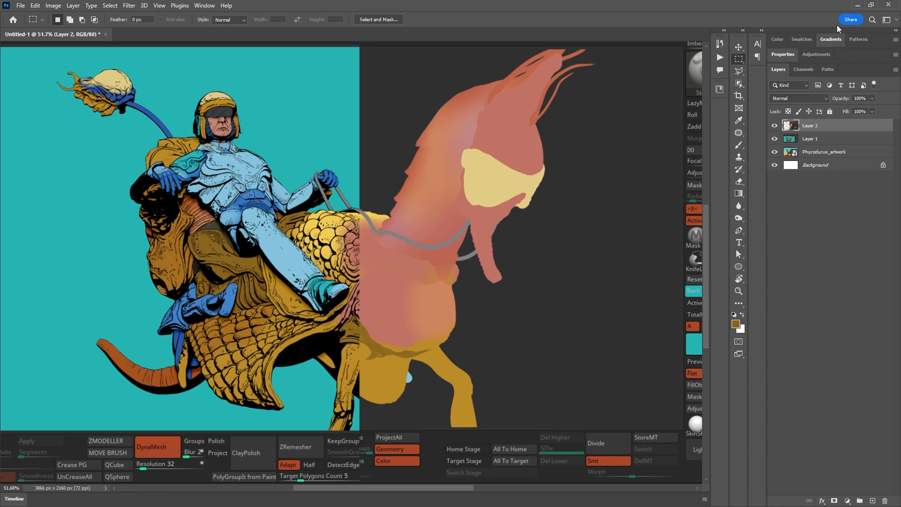
pyautogui.moveTo(859, 6)
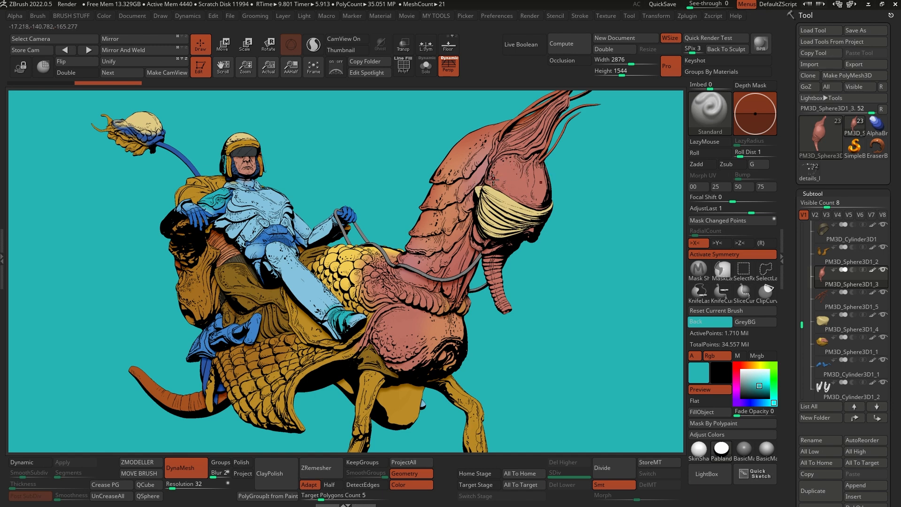
pyautogui.moveTo(523, 186)
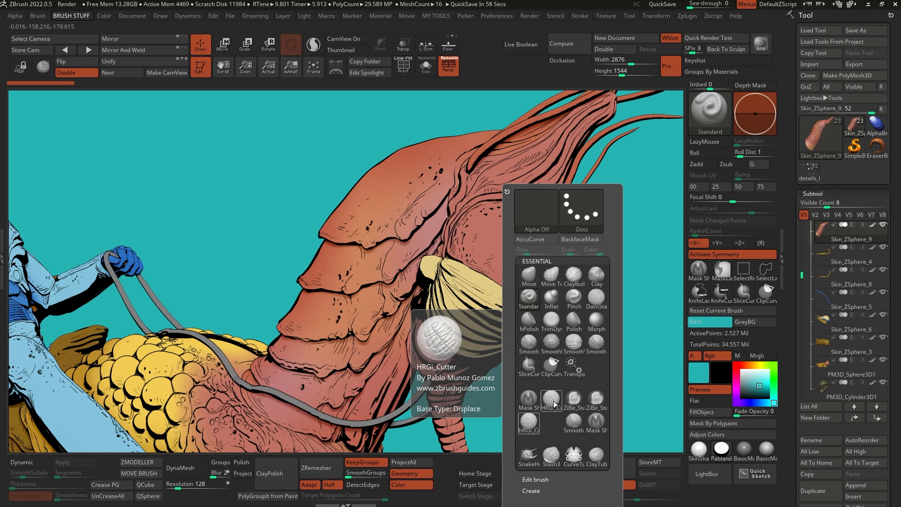
# Load the HRGi_Cutter brush and check its LazyMouse and Zsub settings
pyautogui.click(551, 398)
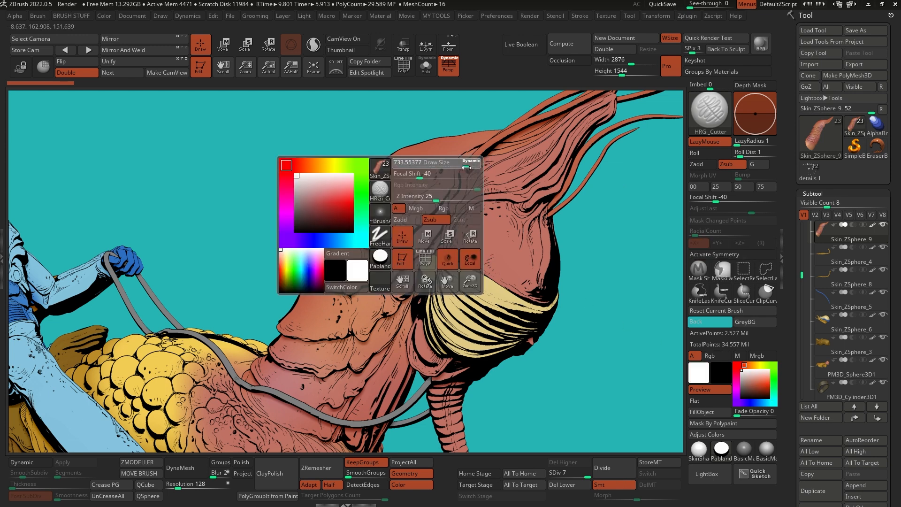
pyautogui.click(391, 205)
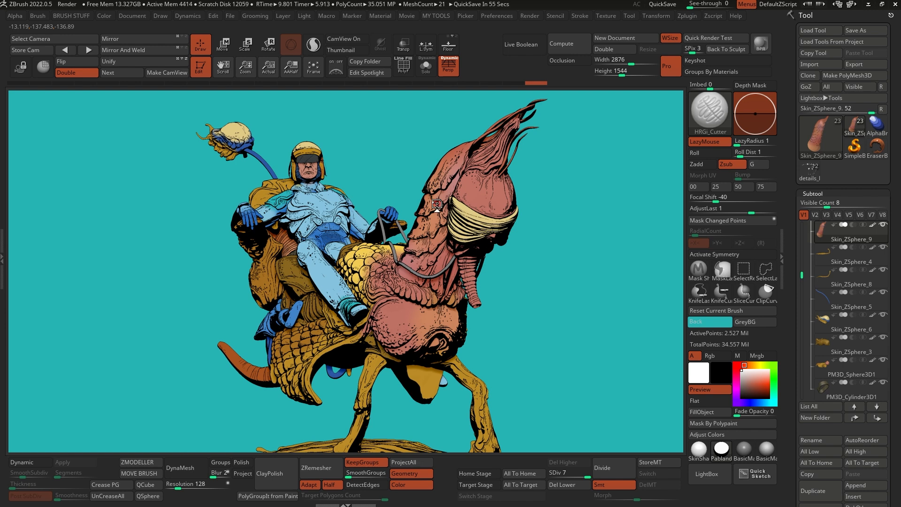
pyautogui.moveTo(463, 197)
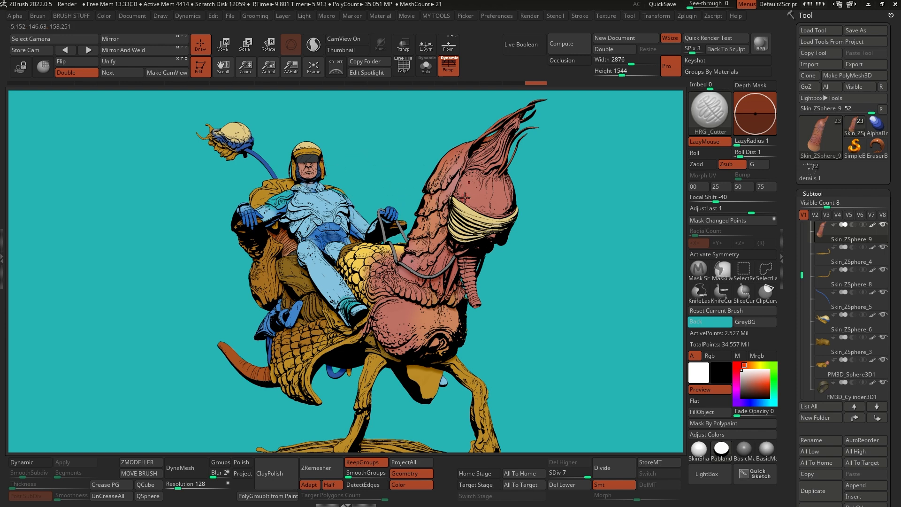
pyautogui.moveTo(376, 236)
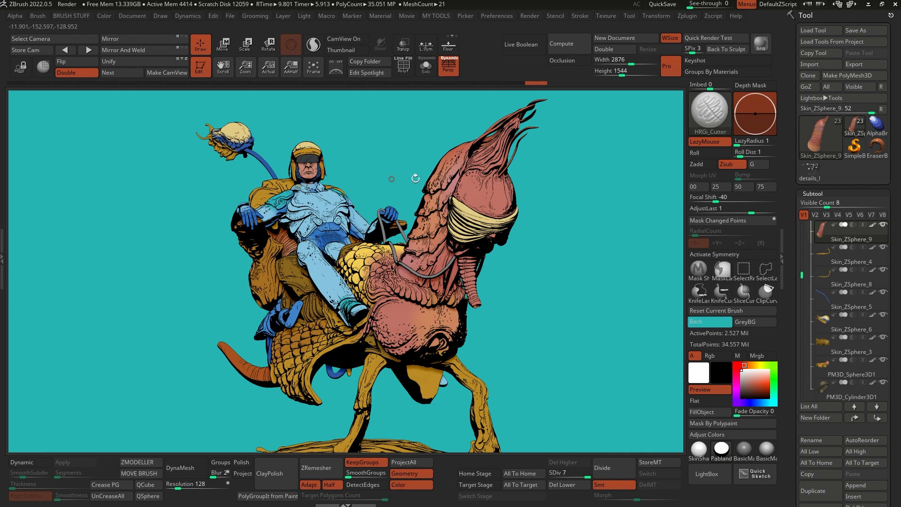
pyautogui.moveTo(506, 184)
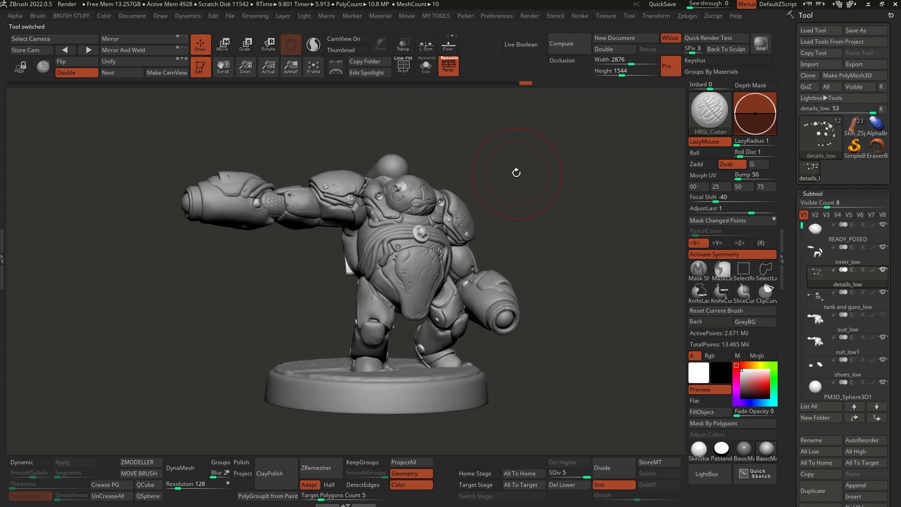
pyautogui.moveTo(569, 177)
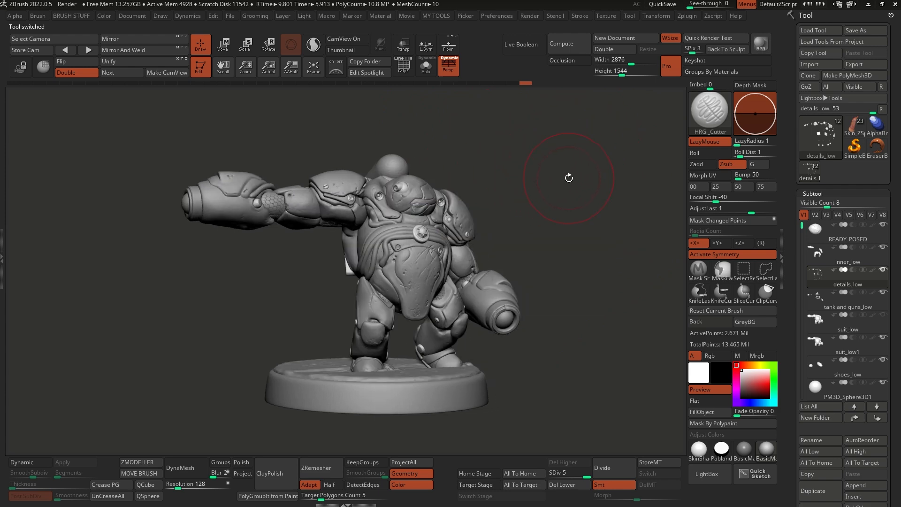
pyautogui.moveTo(336, 201)
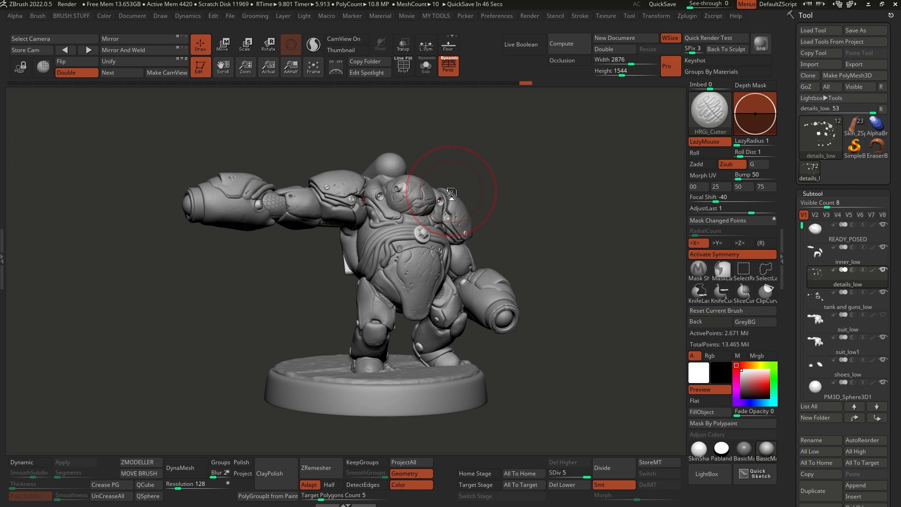
pyautogui.moveTo(496, 174)
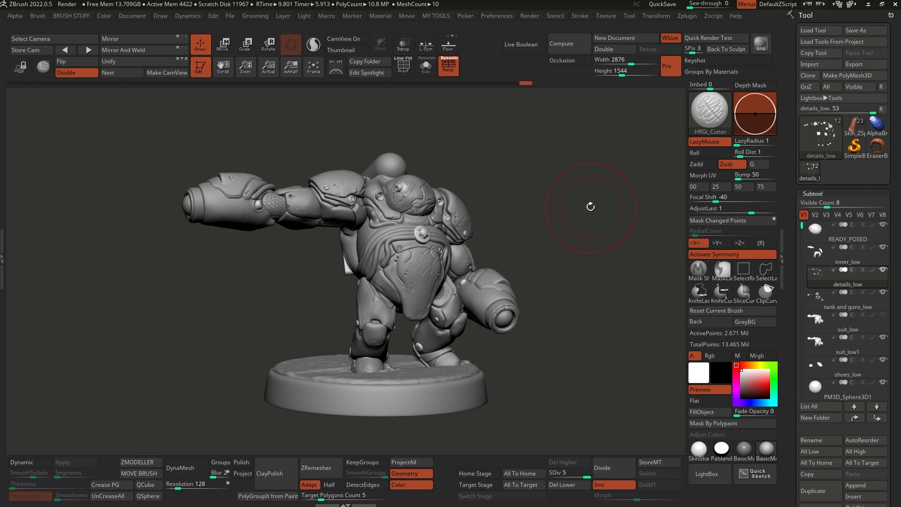
# Apply the Pablander Super Comic material to the robot
pyautogui.click(381, 16)
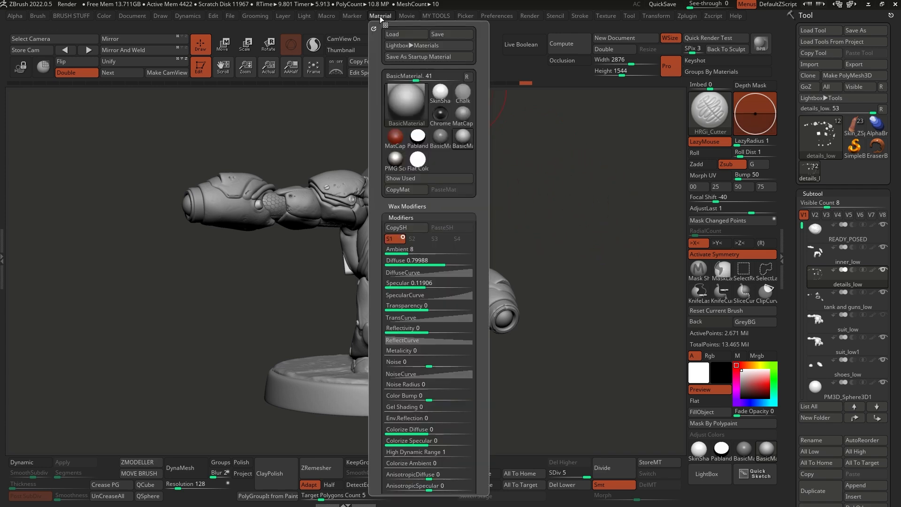
pyautogui.click(406, 103)
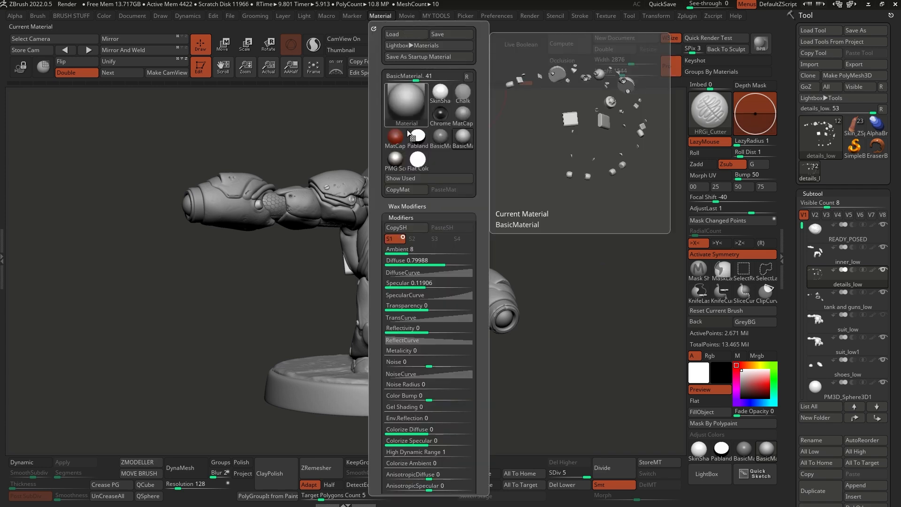
pyautogui.click(417, 137)
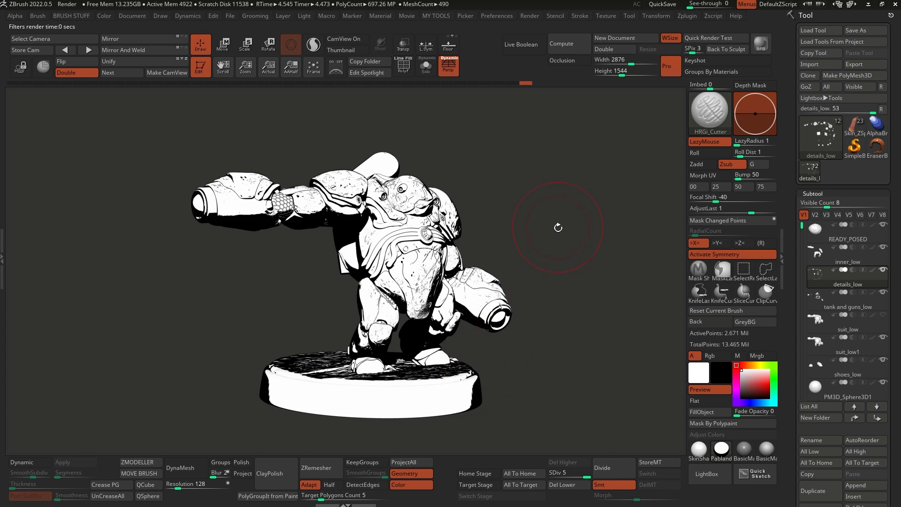
pyautogui.moveTo(715, 328)
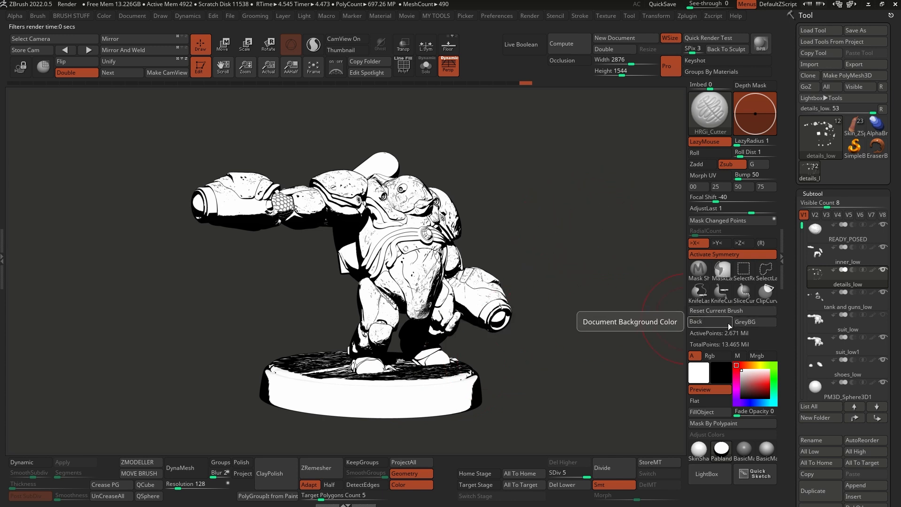
# Set the document Back colour to white behind the inked robot
pyautogui.click(133, 16)
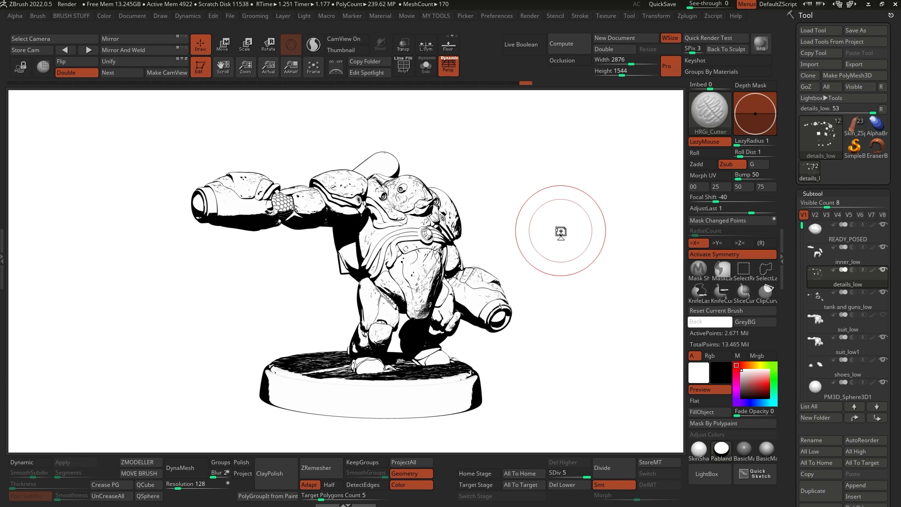
pyautogui.moveTo(521, 230)
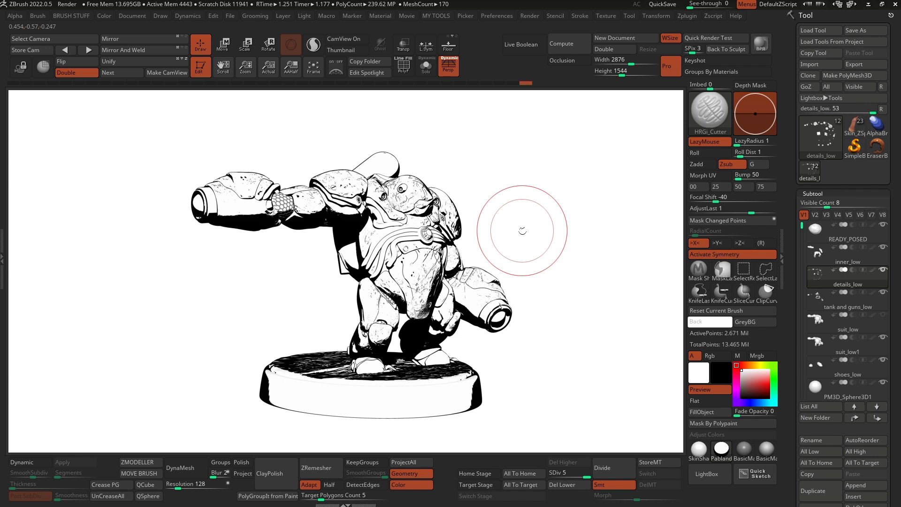
pyautogui.moveTo(543, 171)
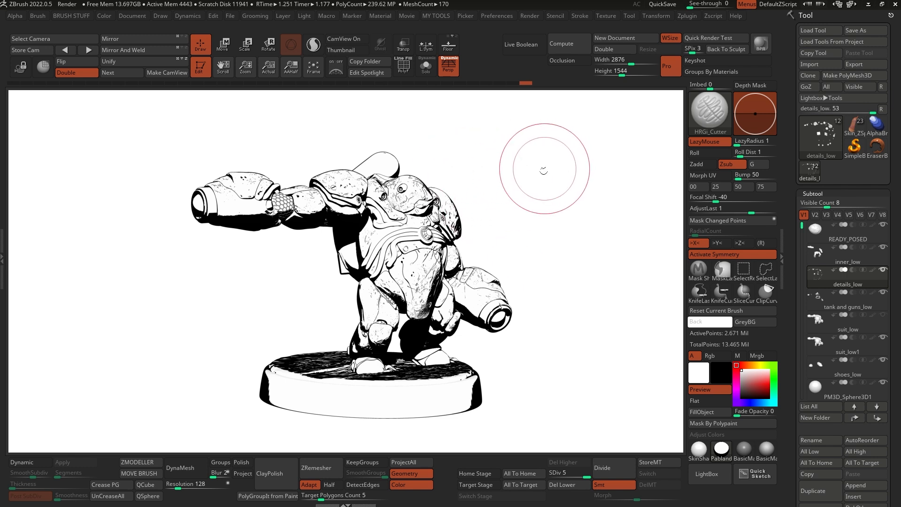
pyautogui.moveTo(555, 184)
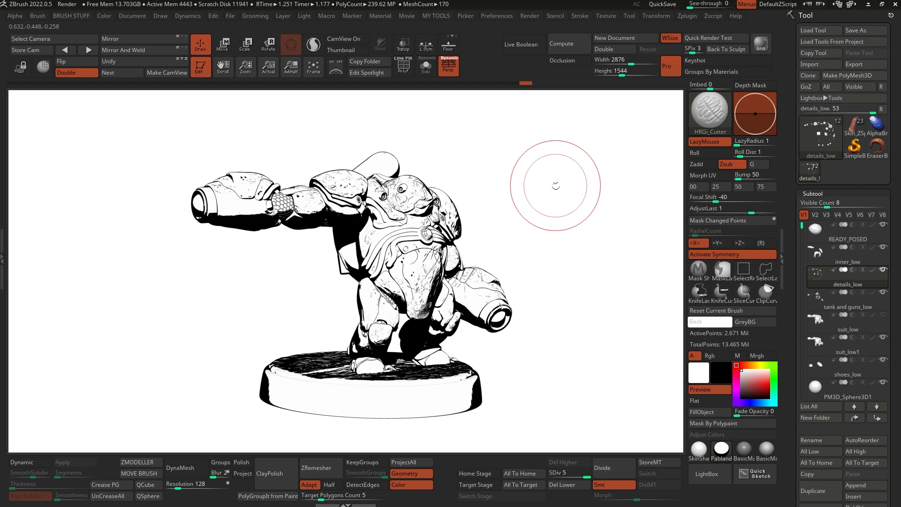
pyautogui.moveTo(555, 179)
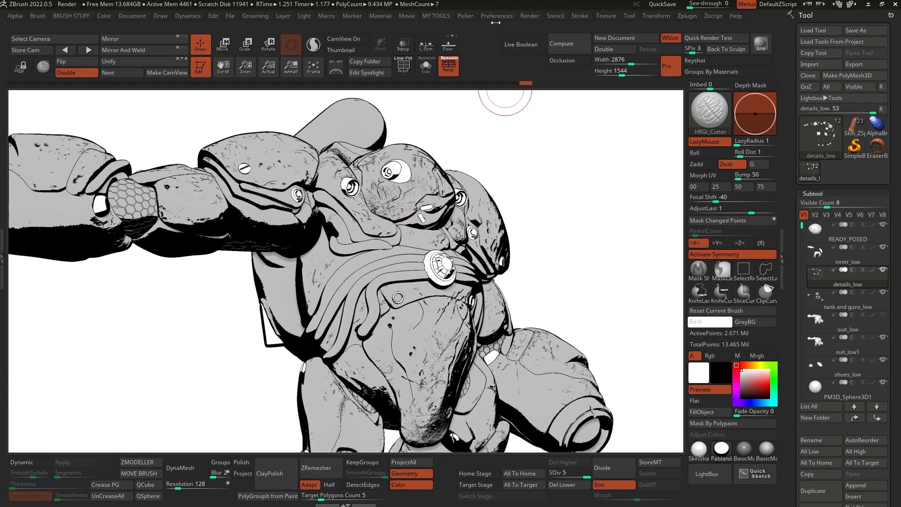
# Set Inactive Subtool Dimming to 0 in Preferences > Edit and check by selecting other subtools
pyautogui.click(496, 16)
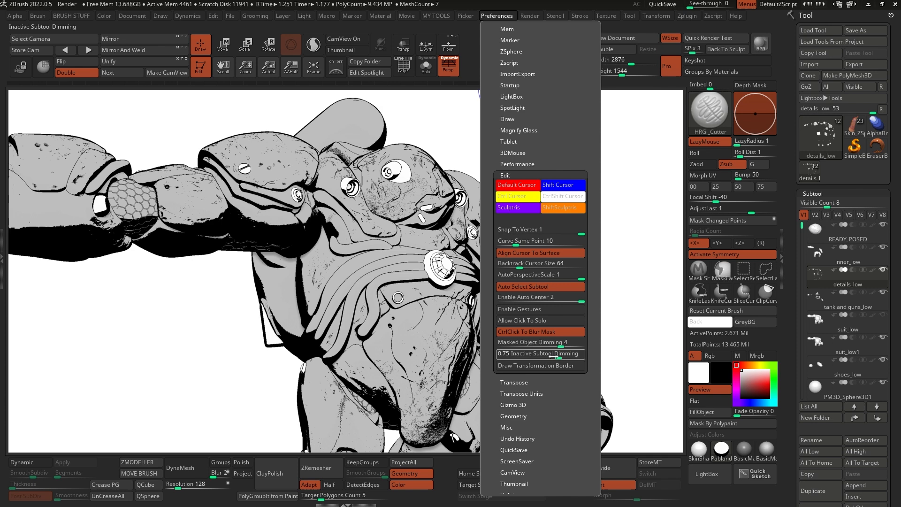
pyautogui.moveTo(539, 353)
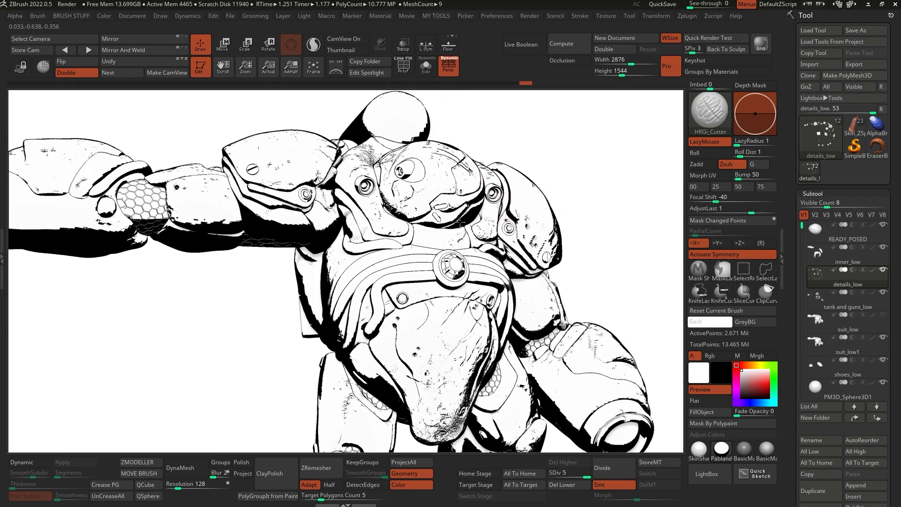
pyautogui.click(496, 16)
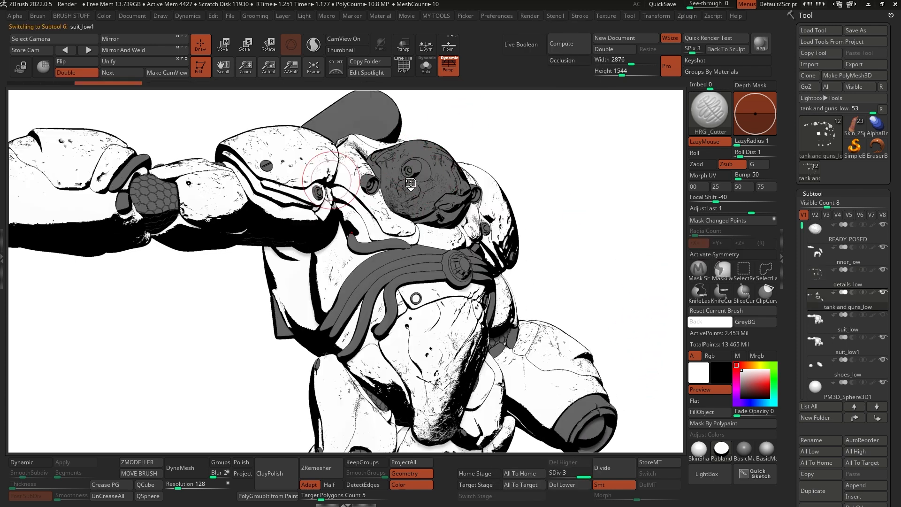
pyautogui.click(495, 16)
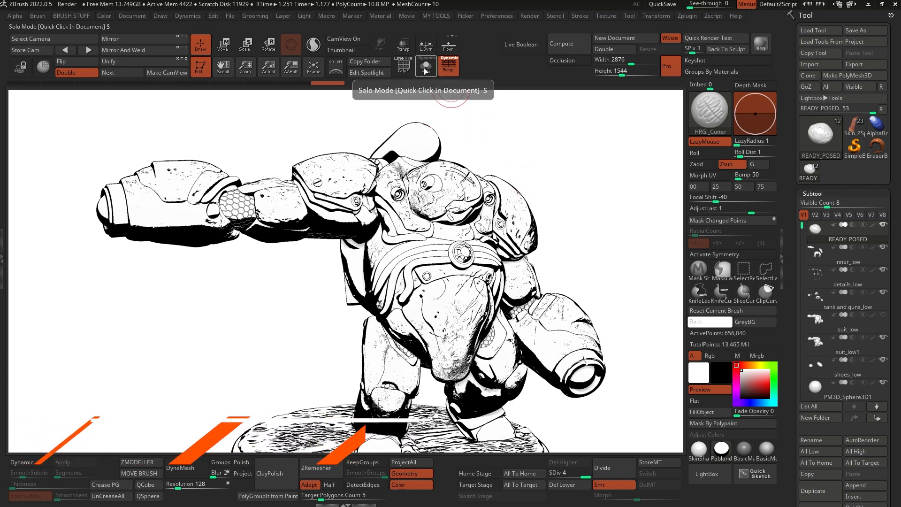
pyautogui.click(847, 351)
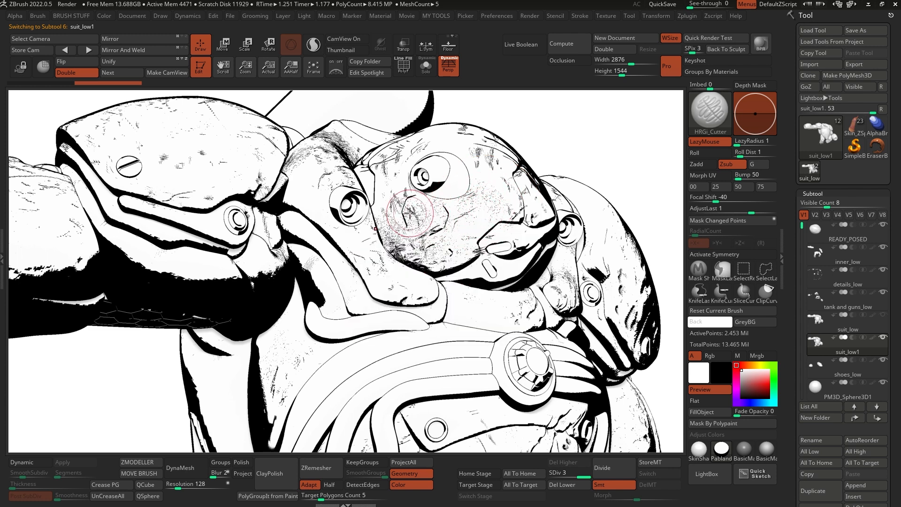
pyautogui.moveTo(463, 286)
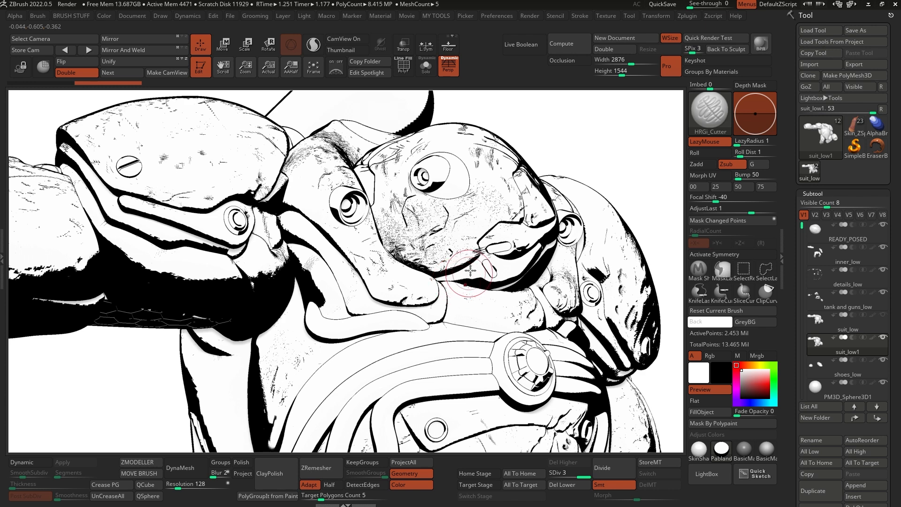
pyautogui.moveTo(488, 220)
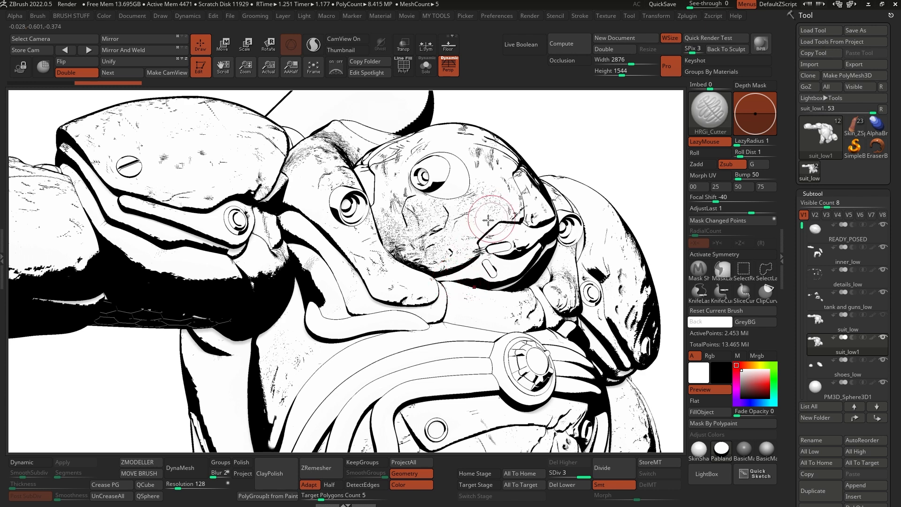
pyautogui.moveTo(466, 236)
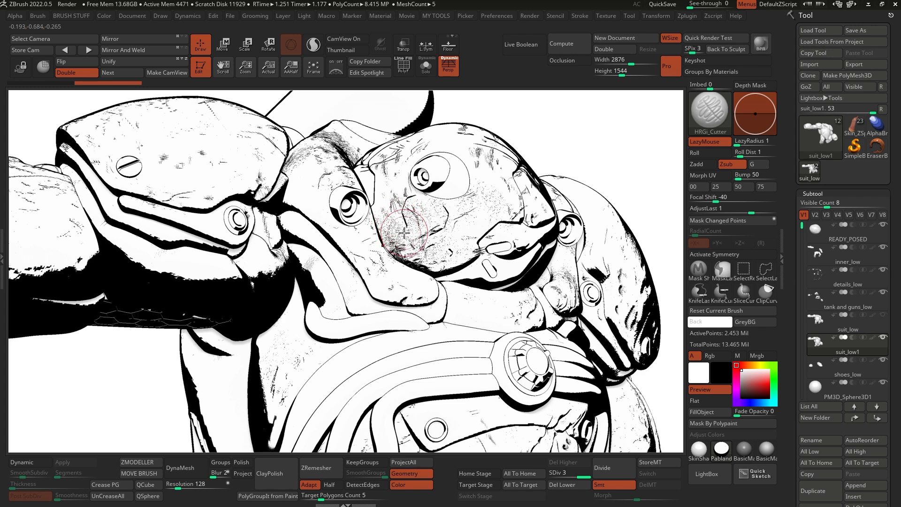
pyautogui.moveTo(460, 222)
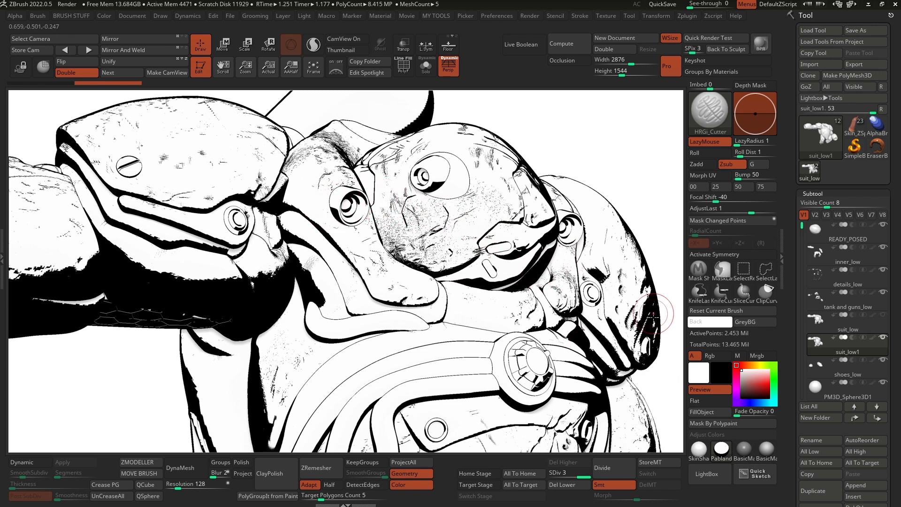
pyautogui.moveTo(765, 448)
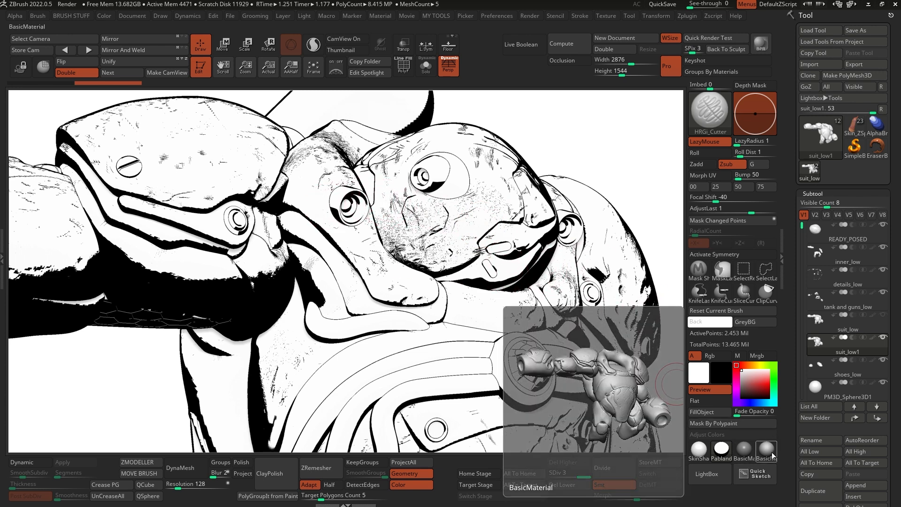
# Dock the Alpha and Brush palettes into the left tray
pyautogui.click(765, 450)
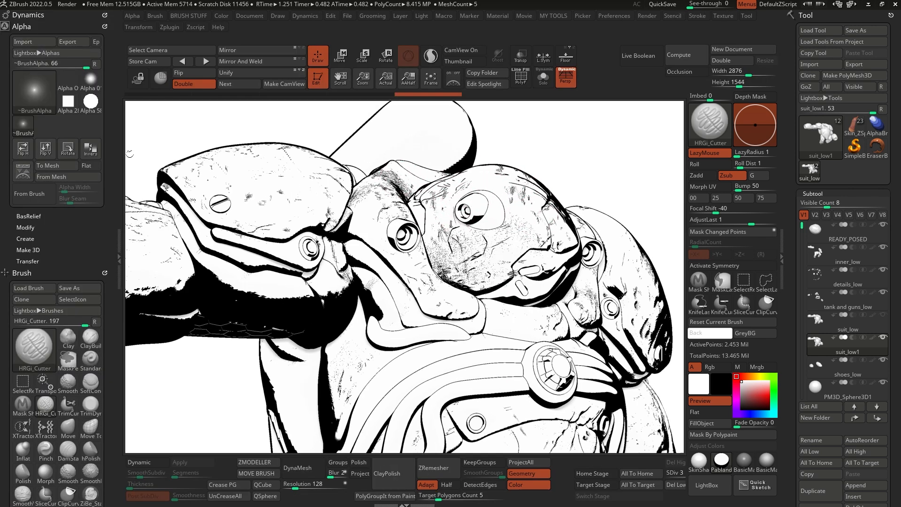
# Dock the Material palette in the left tray to expose the comic material's Modifiers
pyautogui.click(497, 16)
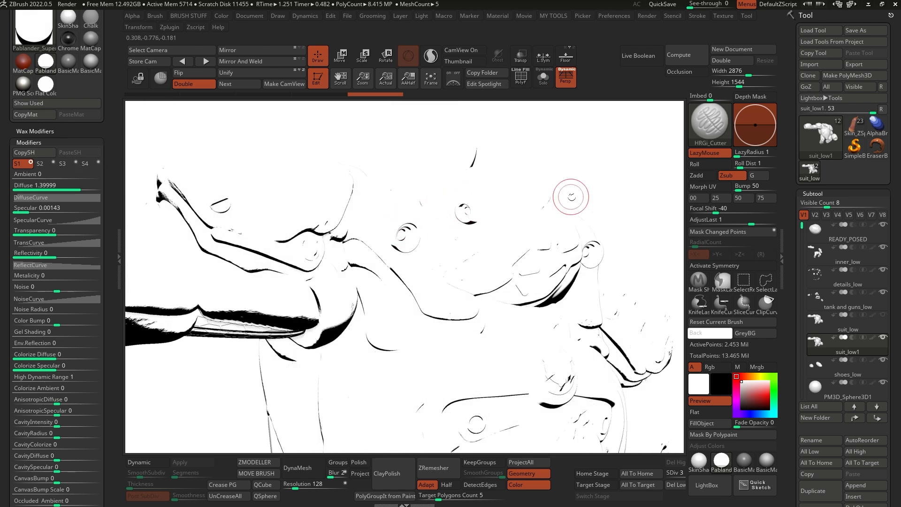
pyautogui.moveTo(337, 206)
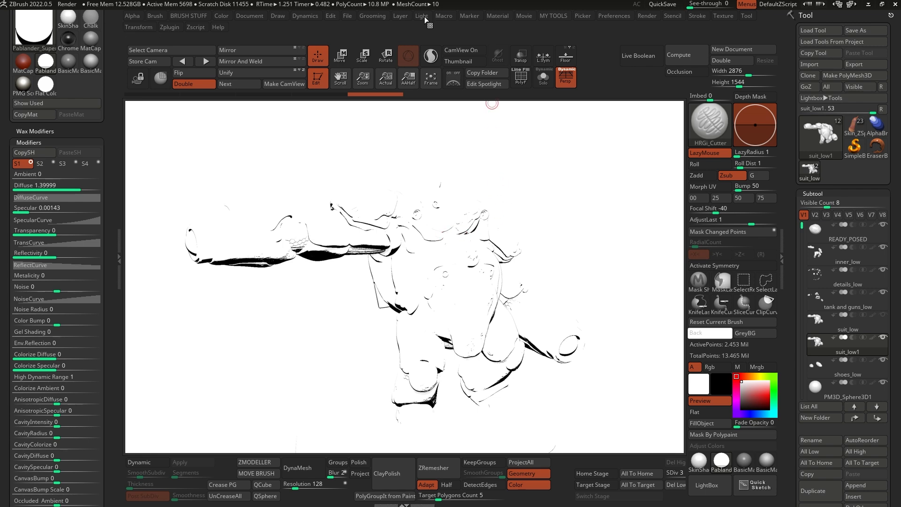
# Reposition the light on the Light palette sphere for balanced ink shading
pyautogui.click(420, 16)
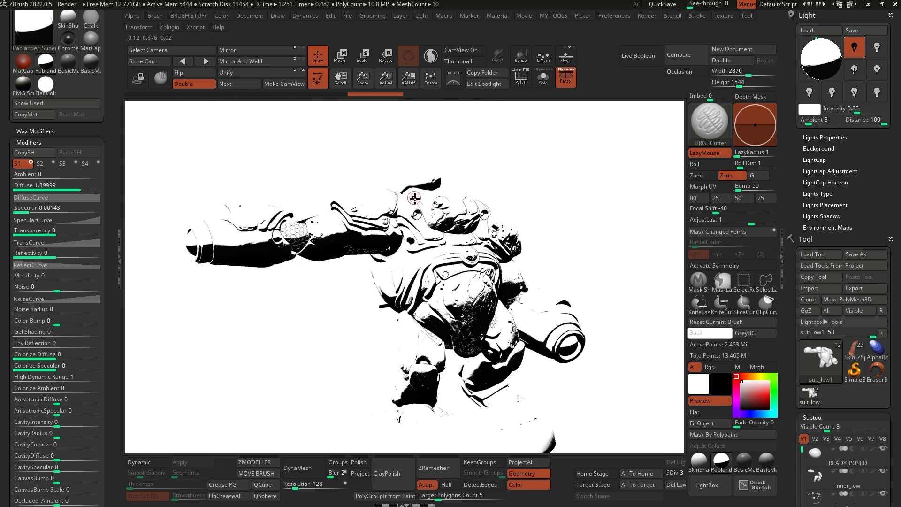
pyautogui.moveTo(467, 244)
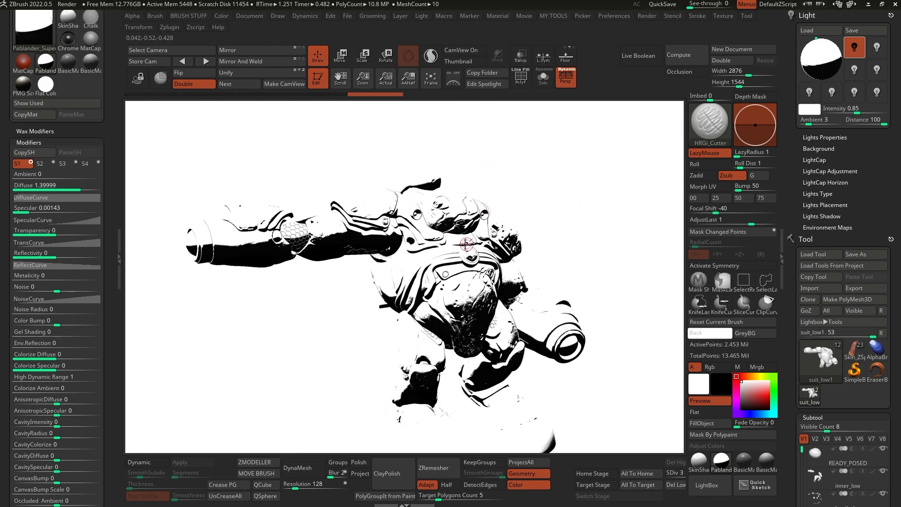
pyautogui.moveTo(519, 199)
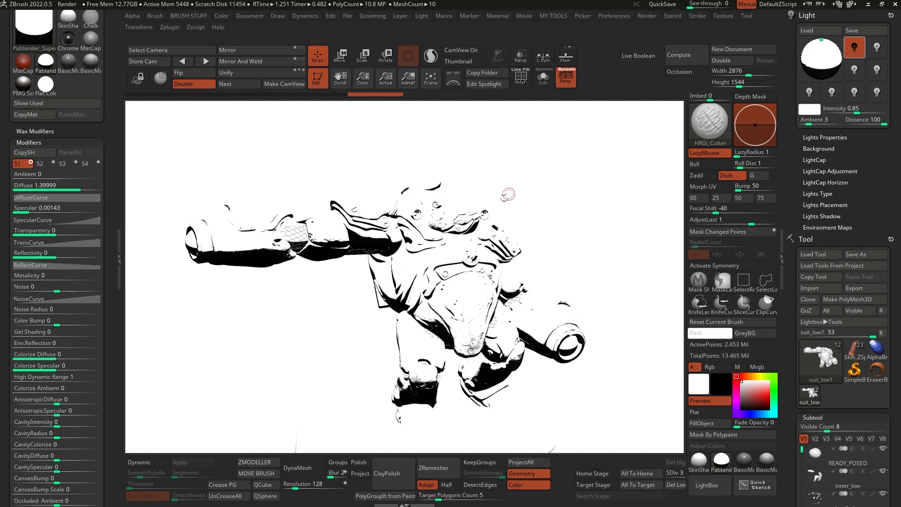
pyautogui.click(85, 163)
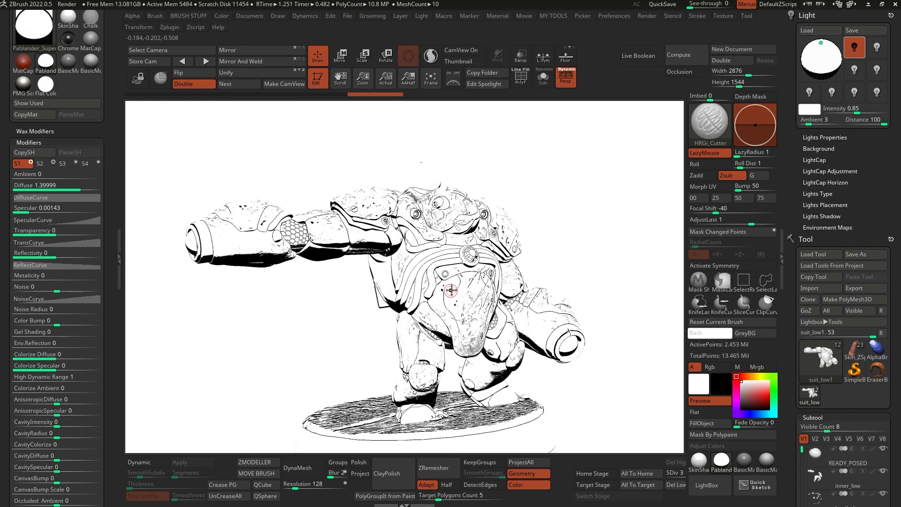
# On shader S2, drag Cavity Transition to about -0.47 to thicken the ink outlines
pyautogui.scroll(3)
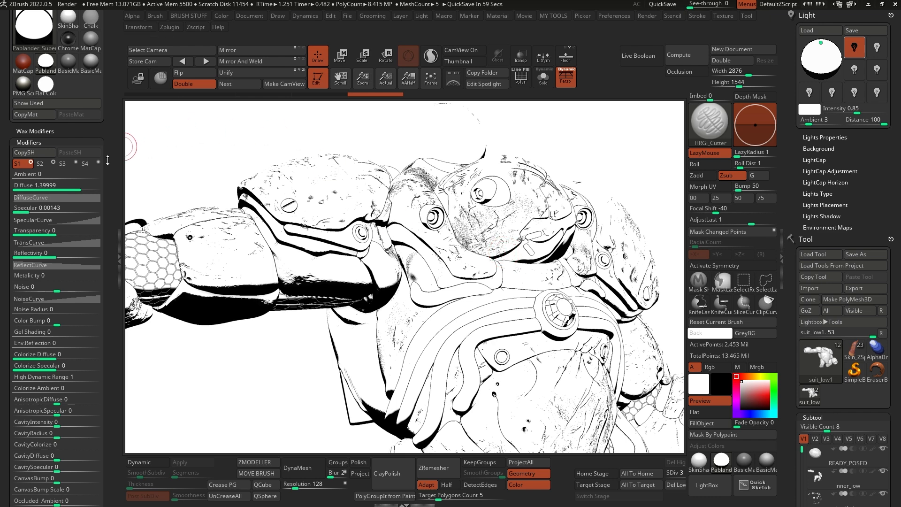
pyautogui.click(39, 163)
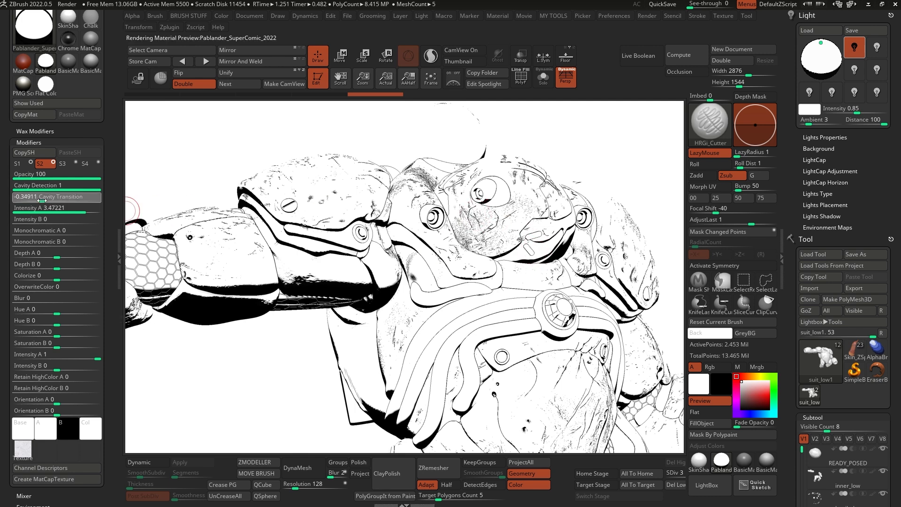
pyautogui.moveTo(55, 196); pyautogui.dragTo(35, 196)
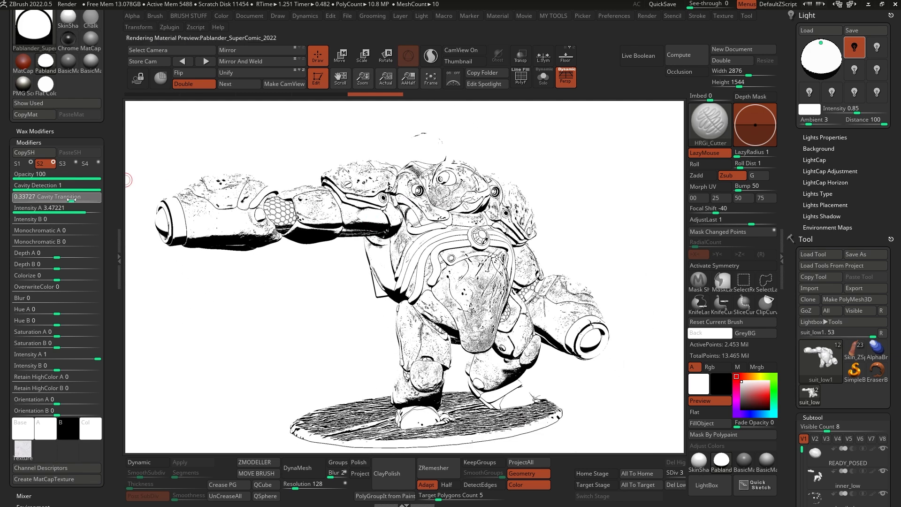
pyautogui.moveTo(46, 196); pyautogui.dragTo(84, 197)
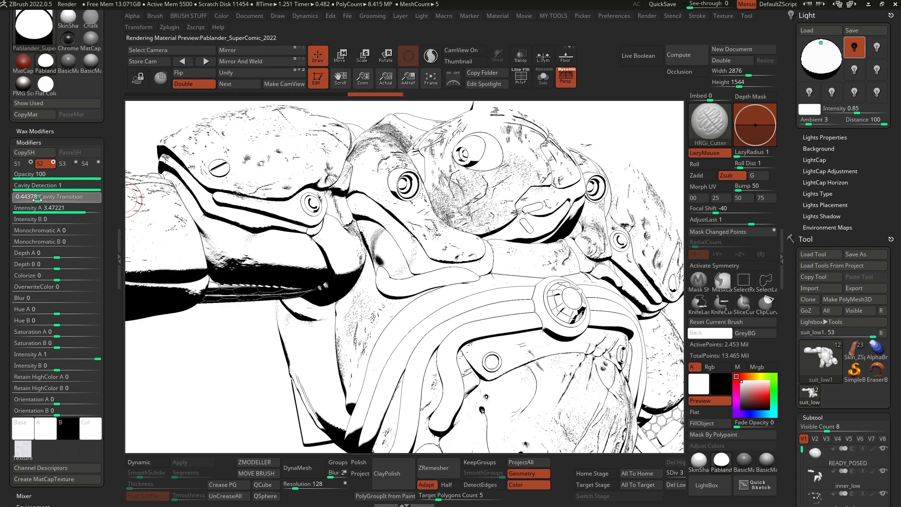
# Lower S2's Cavity Detection so far fewer black speckles cover the armour
pyautogui.moveTo(35, 185); pyautogui.dragTo(89, 185)
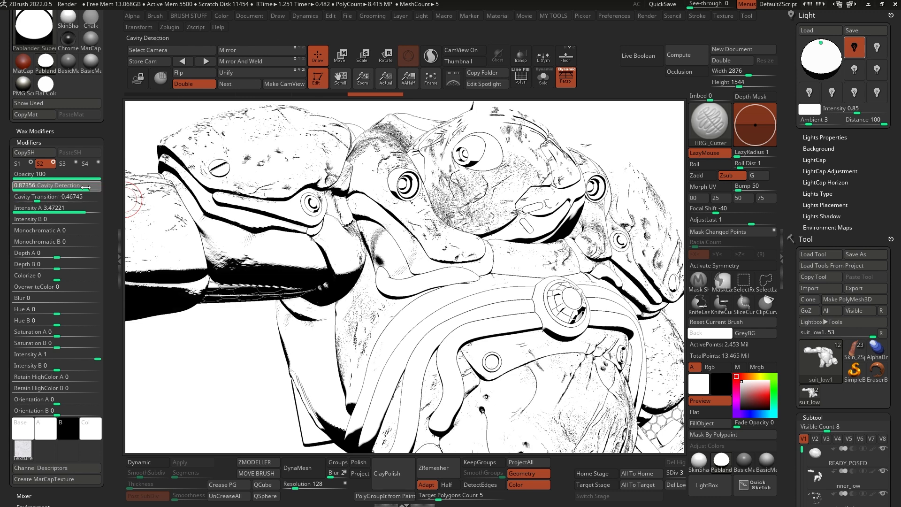
pyautogui.moveTo(87, 185); pyautogui.dragTo(35, 185)
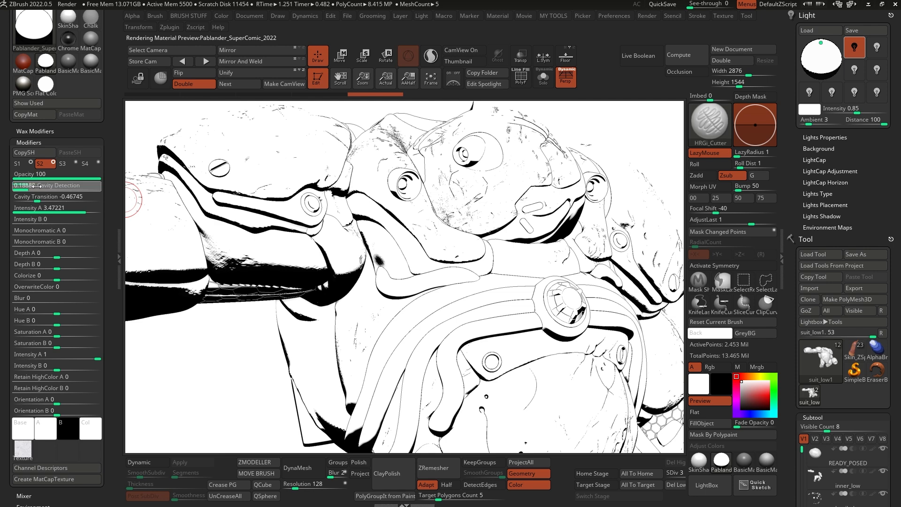
pyautogui.moveTo(35, 185); pyautogui.dragTo(56, 185)
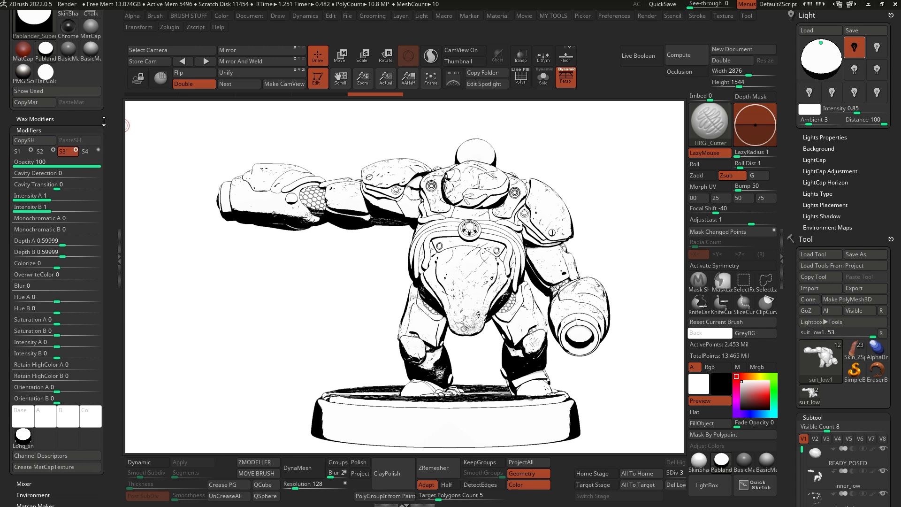
pyautogui.moveTo(23, 438)
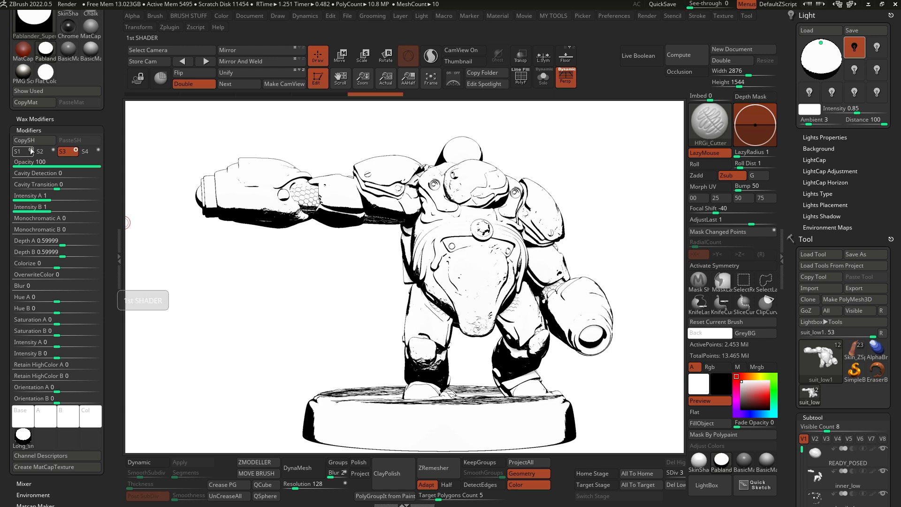
# Select shader S3 with the whole robot framed, keeping its Cavity Detection at 0
pyautogui.click(45, 71)
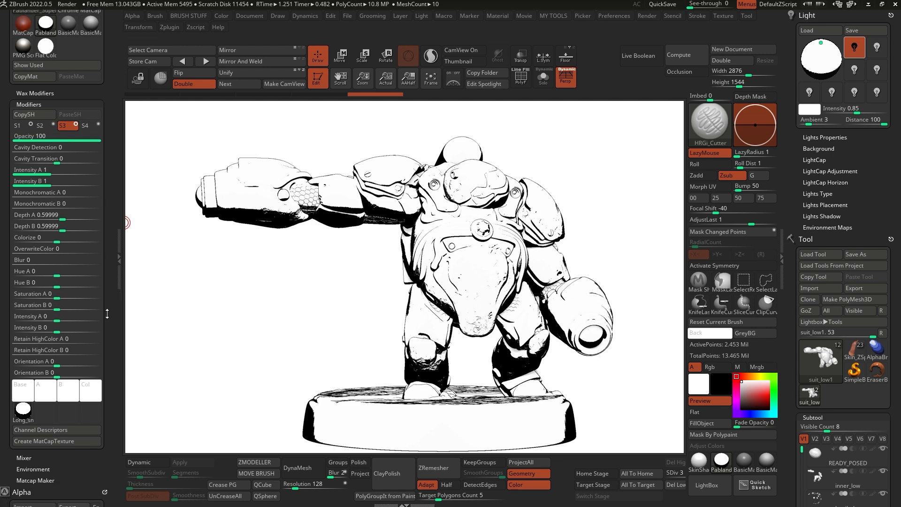
pyautogui.moveTo(22, 408)
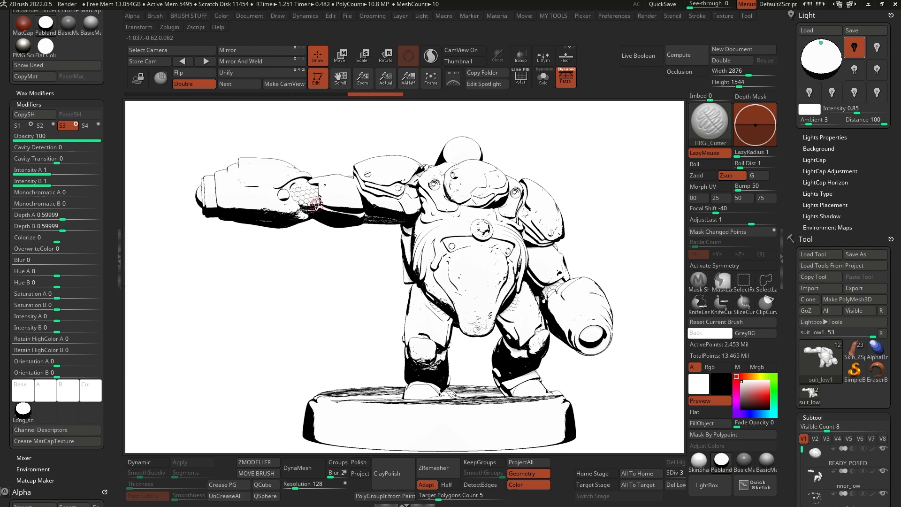
pyautogui.moveTo(408, 222)
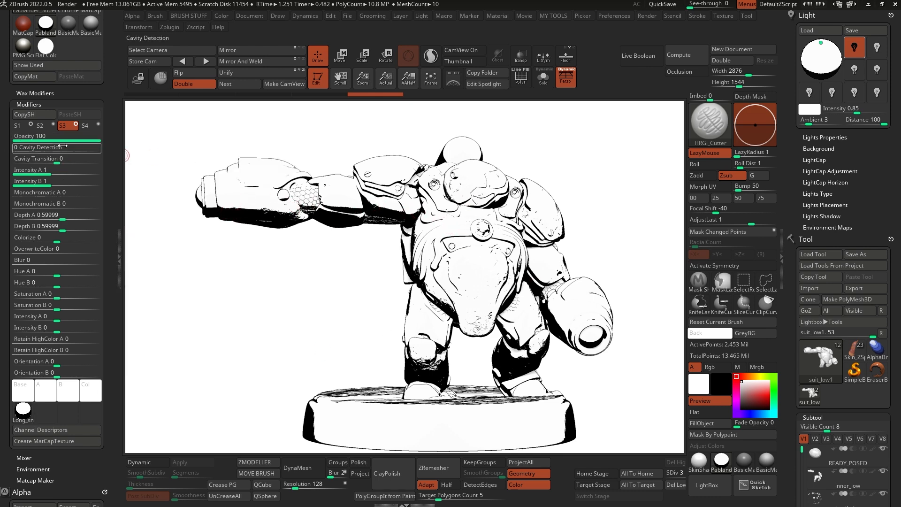
pyautogui.moveTo(537, 148)
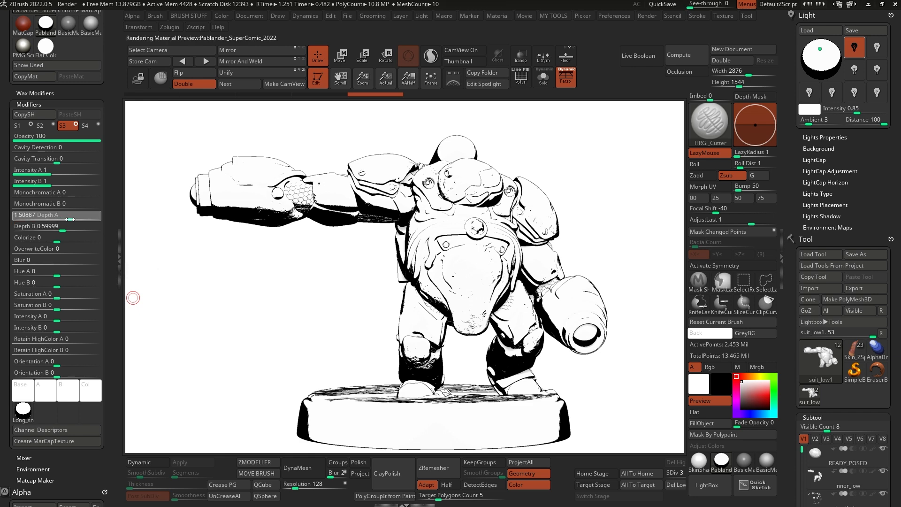
# Adjust S3's Depth A toward about 0.98 with Depth B at 0.4 for darker undersides
pyautogui.moveTo(69, 214); pyautogui.dragTo(57, 214)
pyautogui.write('1.5')
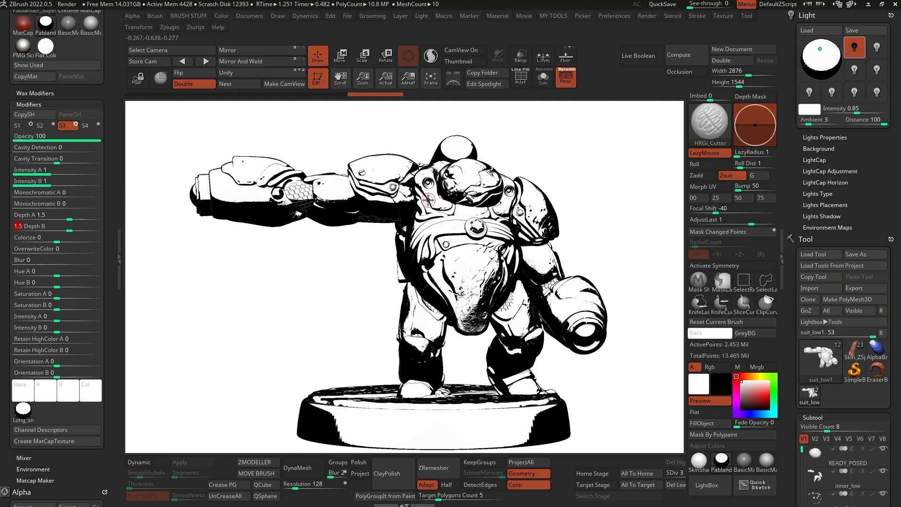
pyautogui.moveTo(21, 409)
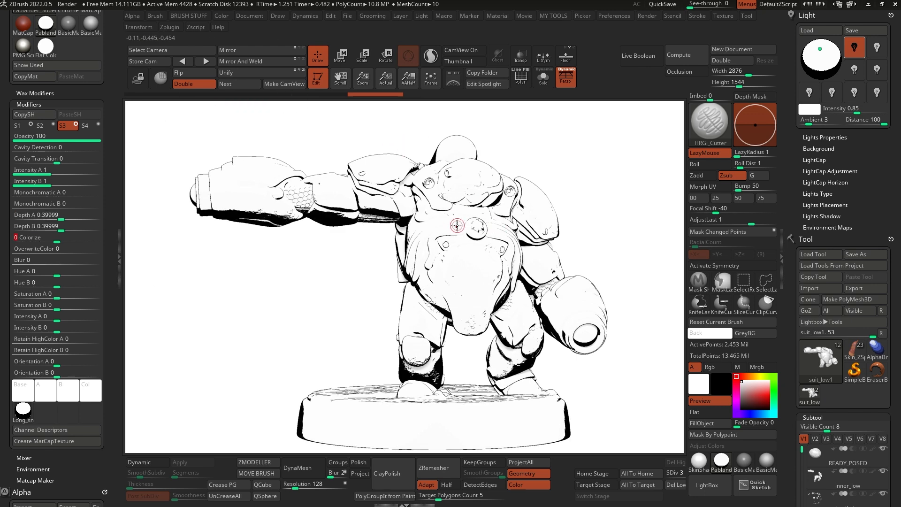
pyautogui.moveTo(248, 197)
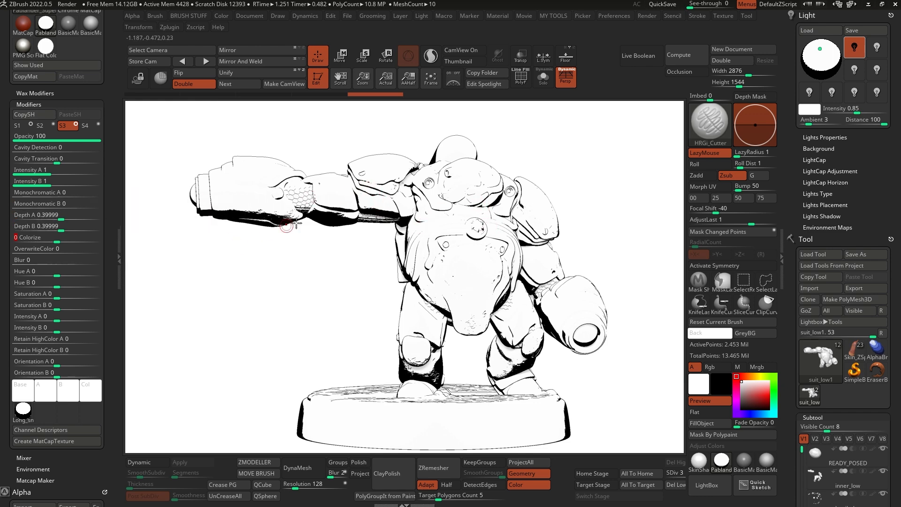
pyautogui.moveTo(479, 205)
pyautogui.write('0.4')
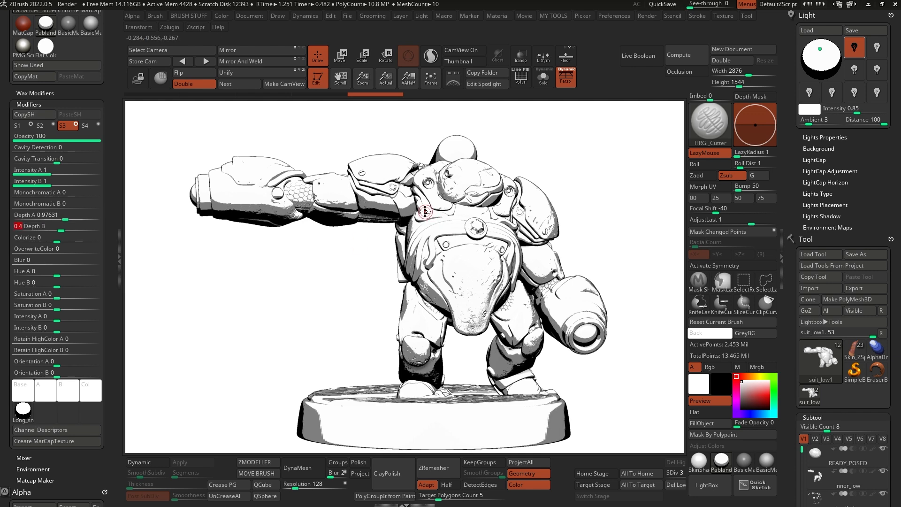
pyautogui.moveTo(340, 207)
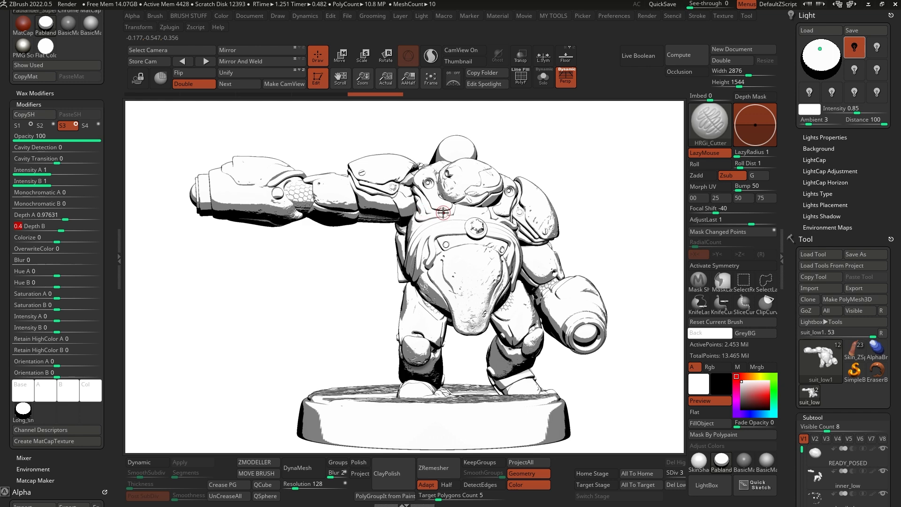
pyautogui.moveTo(390, 207)
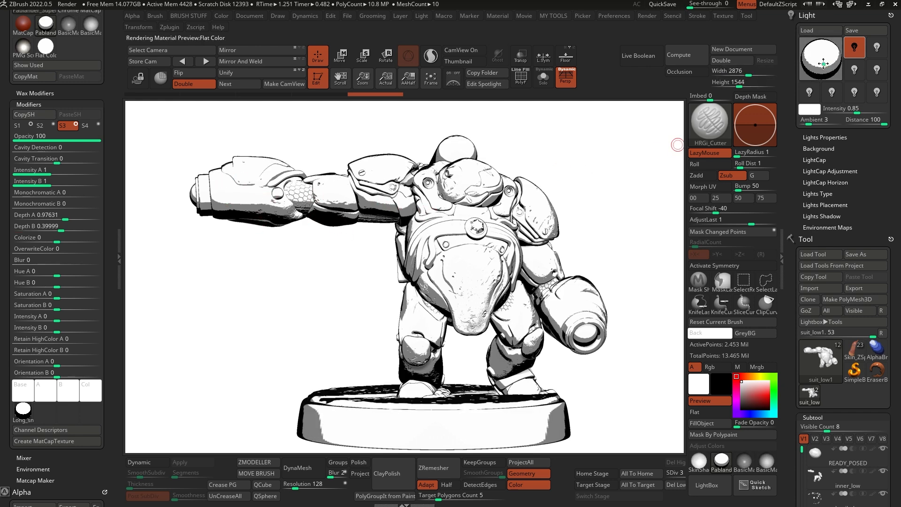
pyautogui.moveTo(821, 57)
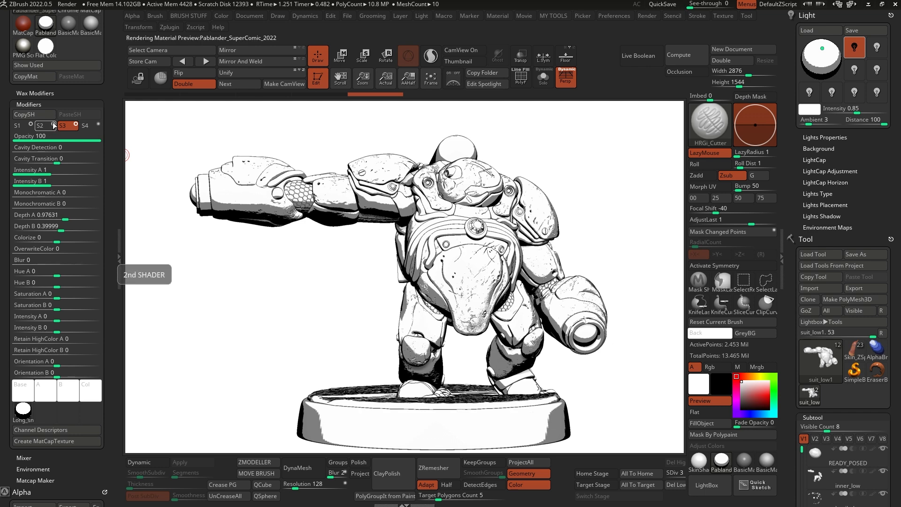
# Enable shader S4, try higher Depth A/Depth B amounts, then settle both at 0.5
pyautogui.click(85, 125)
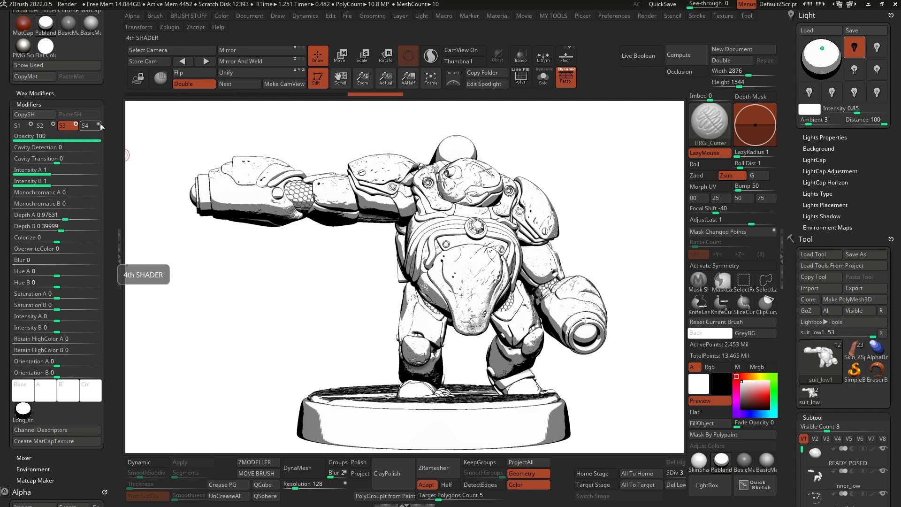
pyautogui.click(84, 124)
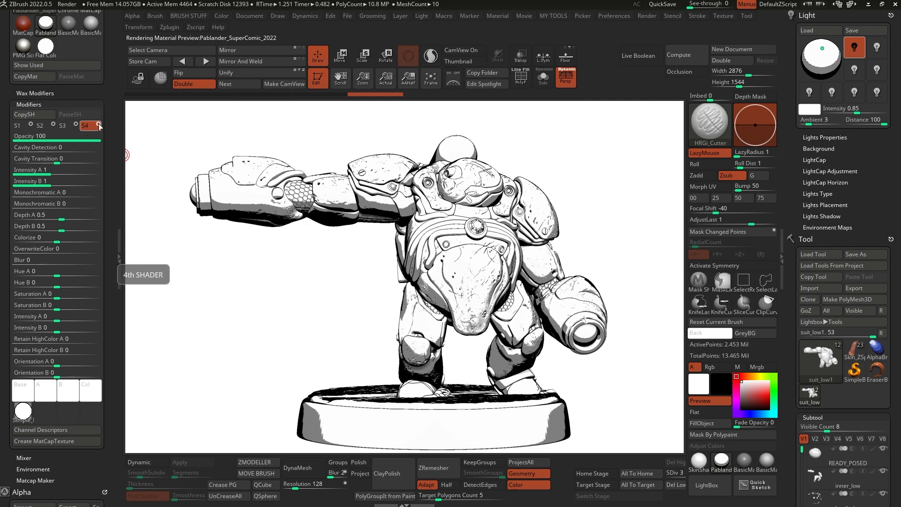
pyautogui.moveTo(168, 222)
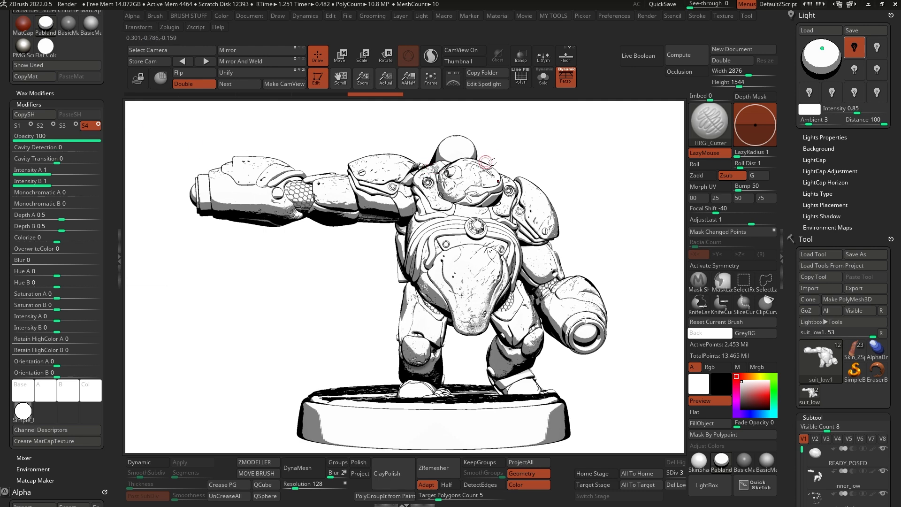
pyautogui.moveTo(65, 125)
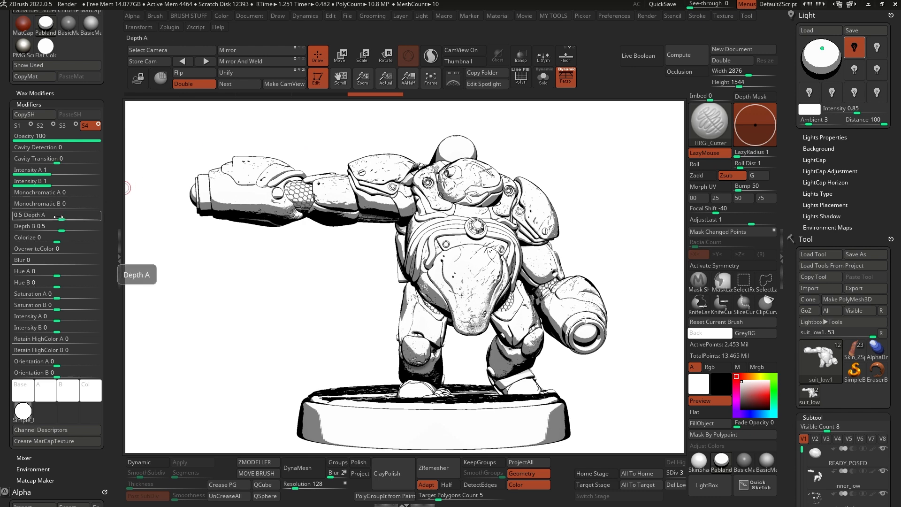
pyautogui.click(56, 225)
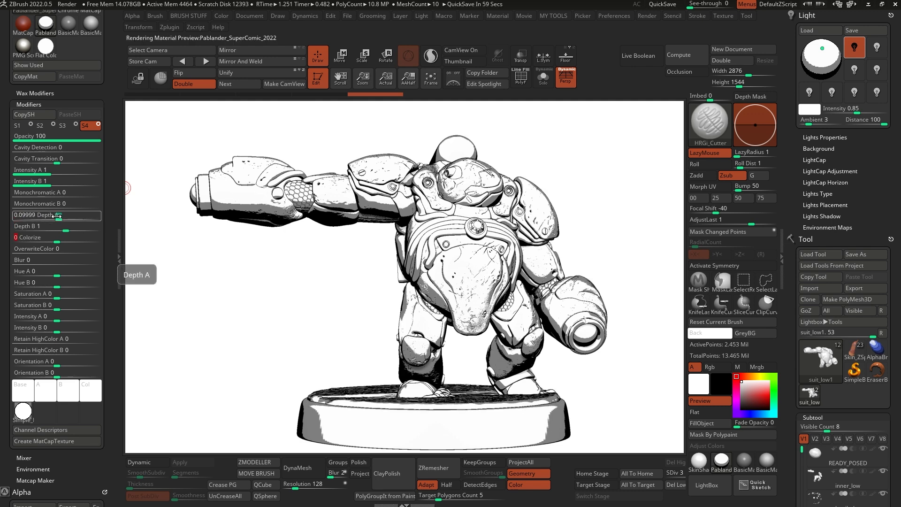
pyautogui.click(52, 215)
pyautogui.write('1')
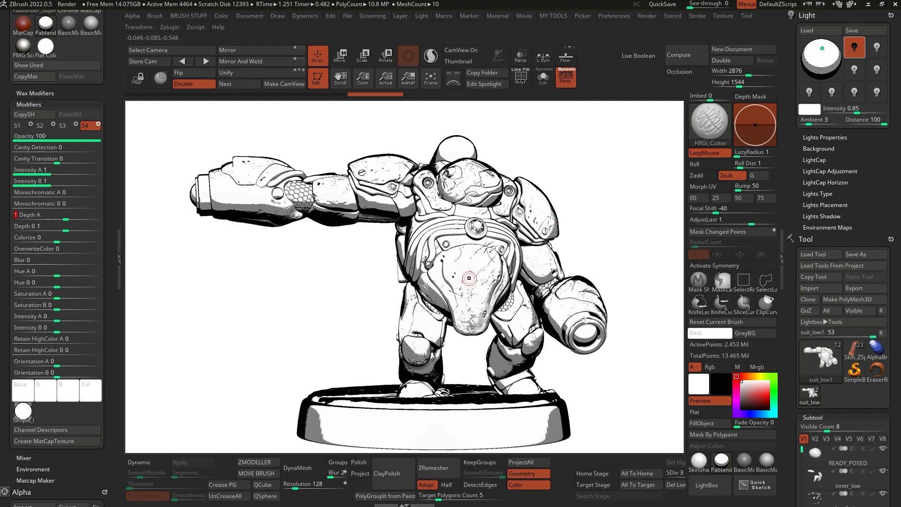
pyautogui.click(90, 125)
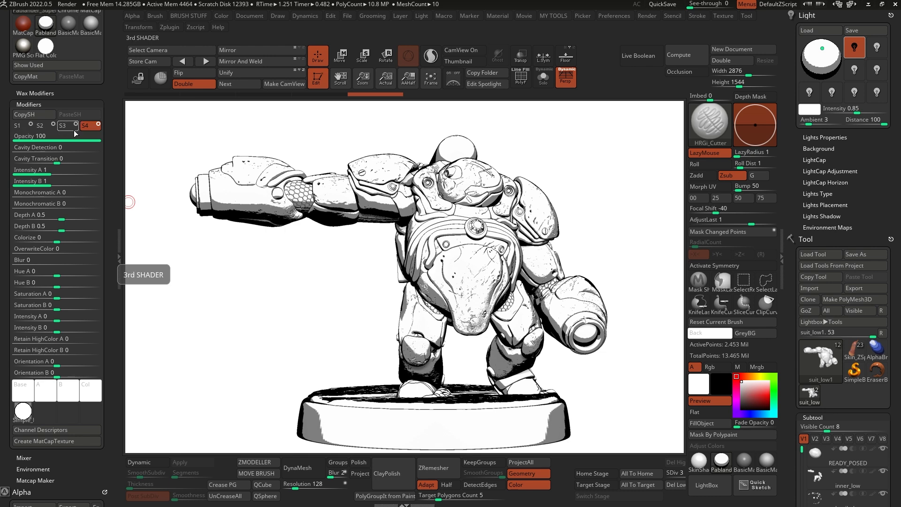
pyautogui.moveTo(352, 317)
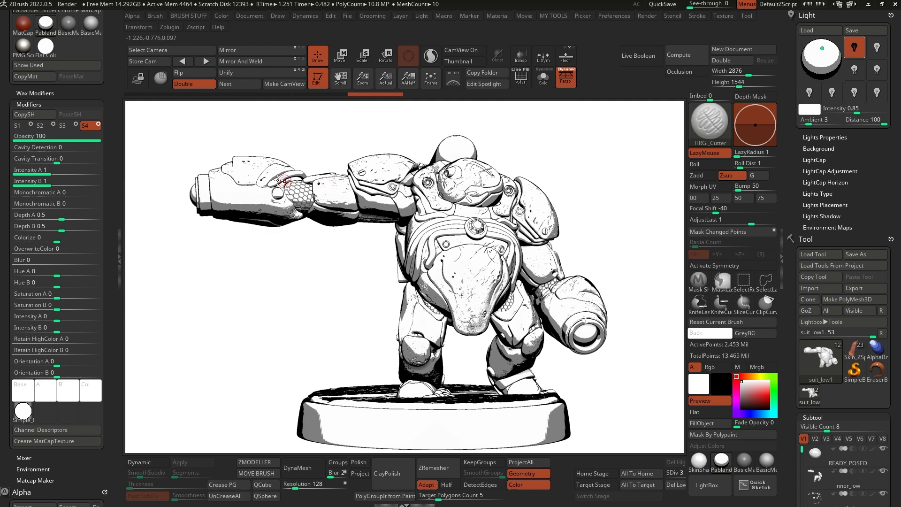
pyautogui.moveTo(232, 118)
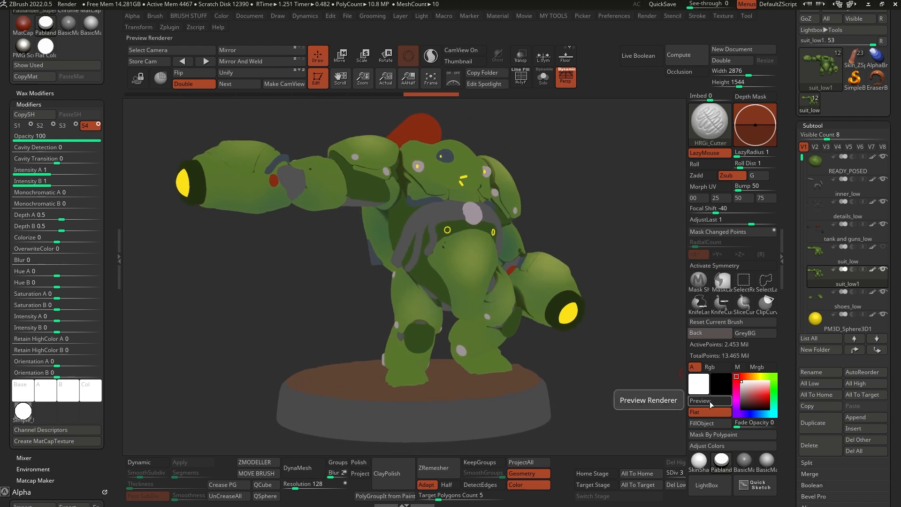
# Switch the render from Flat back to Preview so the green polypaint shows under comic outlines
pyautogui.click(709, 400)
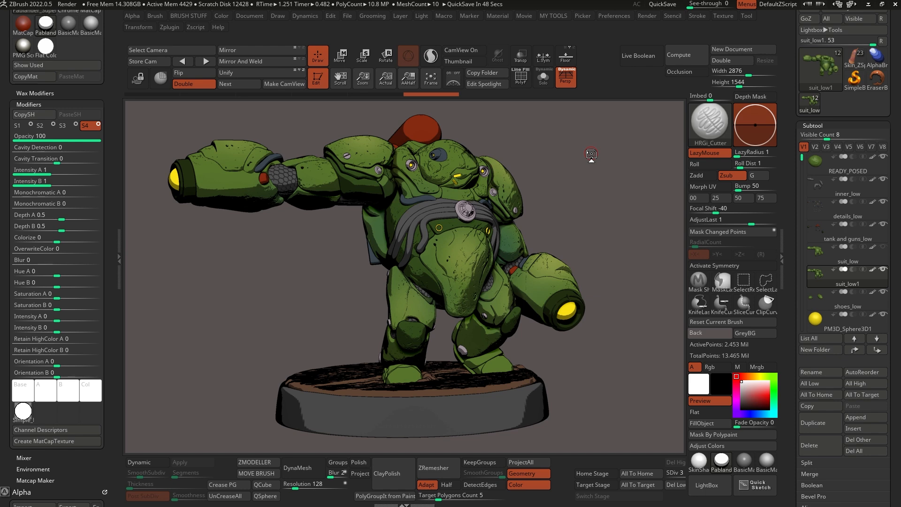
pyautogui.moveTo(603, 150)
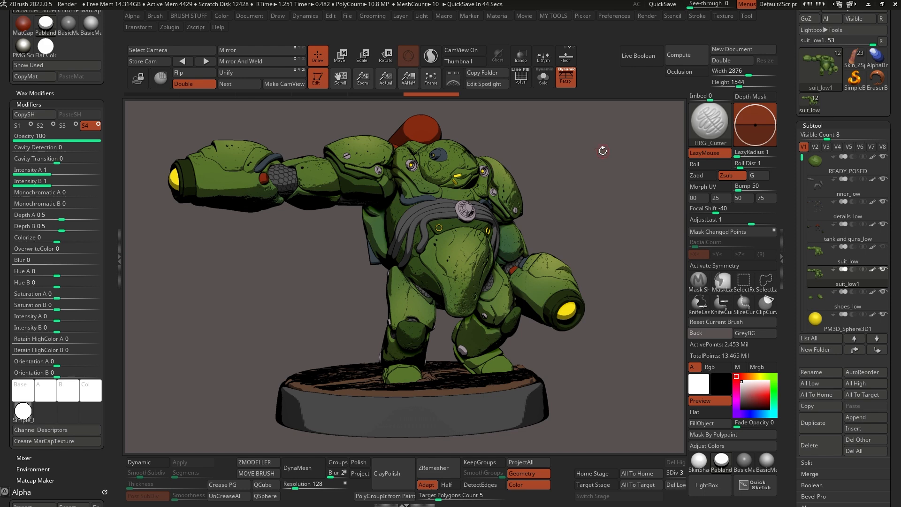
pyautogui.moveTo(43, 6)
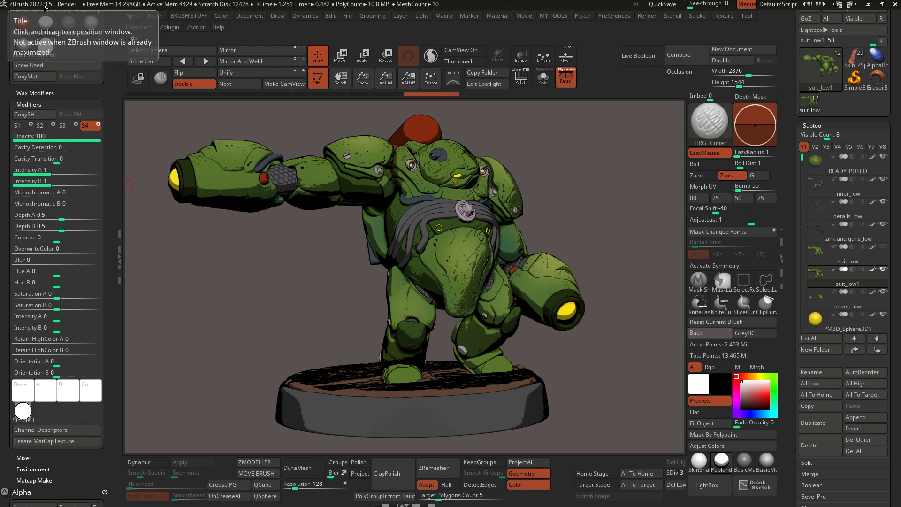